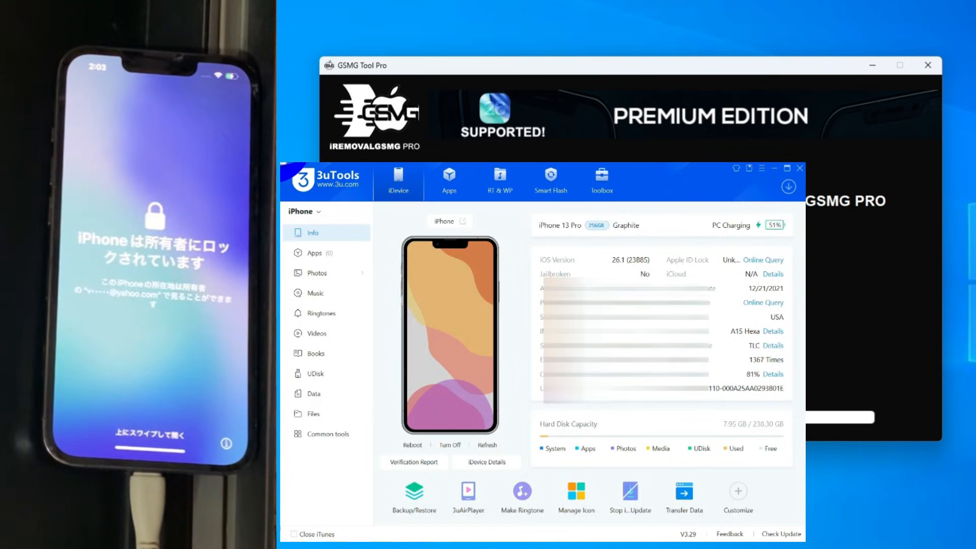
{"action": "mouse_move", "coordinate": [775, 168]}
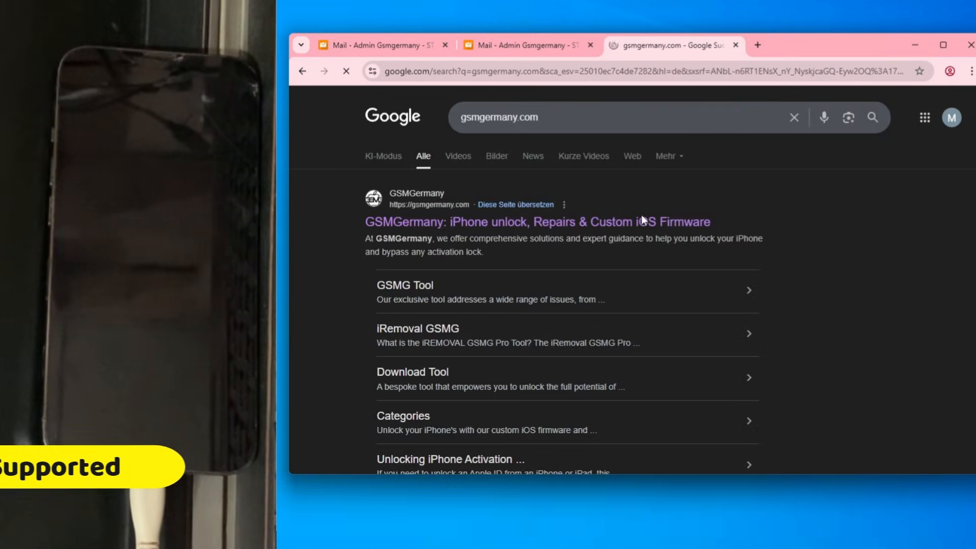
- Open GSMGermany from the search results, reach the iRemoval GSMG PRO page and try Tool Download
{"action": "left_click", "coordinate": [537, 222]}
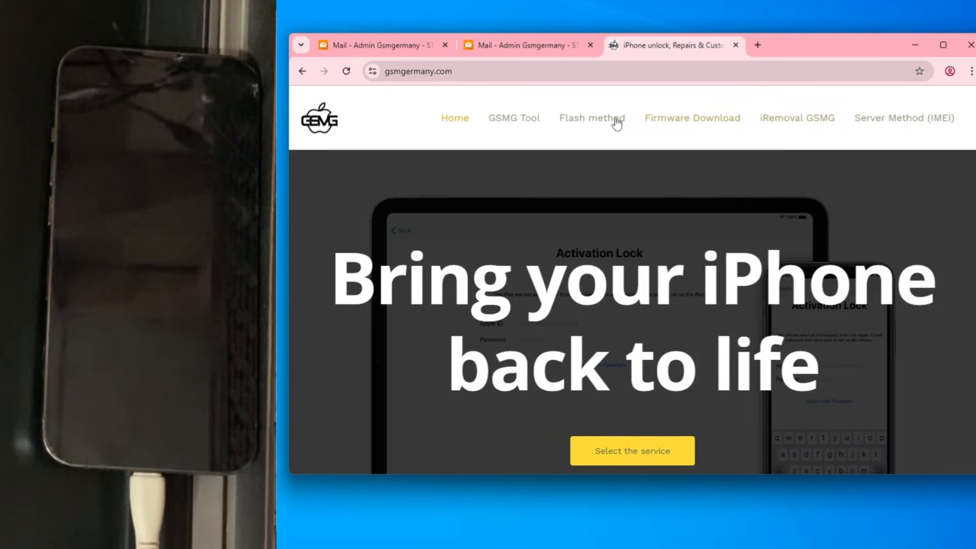
{"action": "mouse_move", "coordinate": [849, 117]}
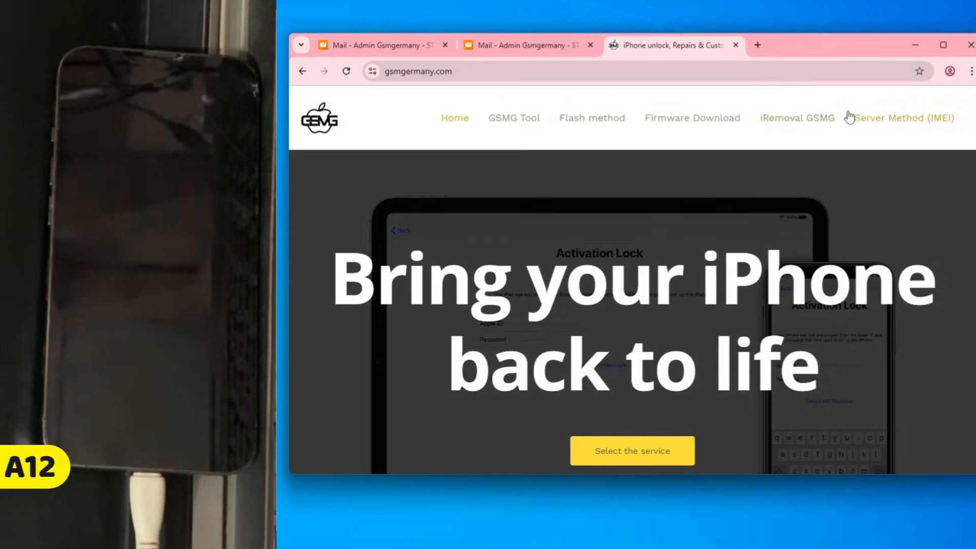
{"action": "left_click", "coordinate": [796, 117]}
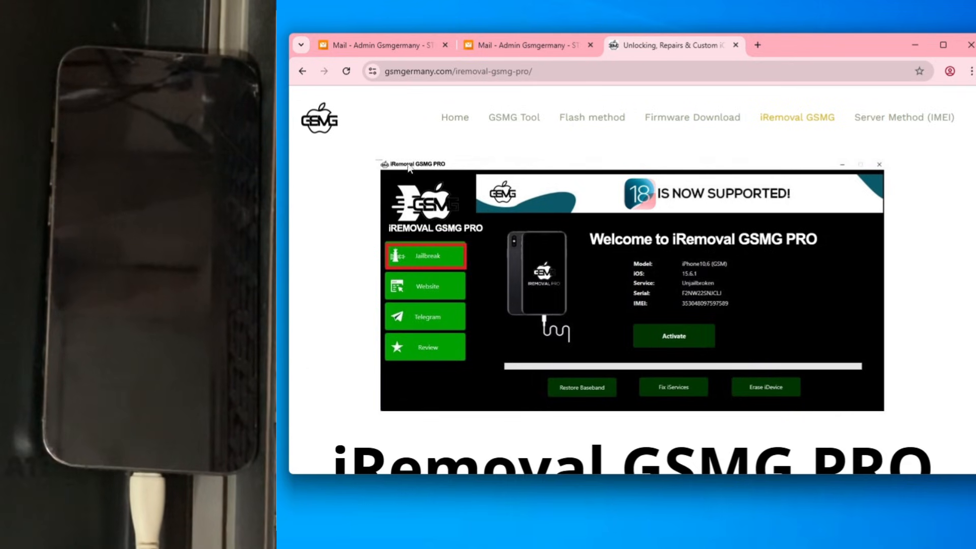
{"action": "scroll", "scroll_direction": "down", "scroll_amount": 3}
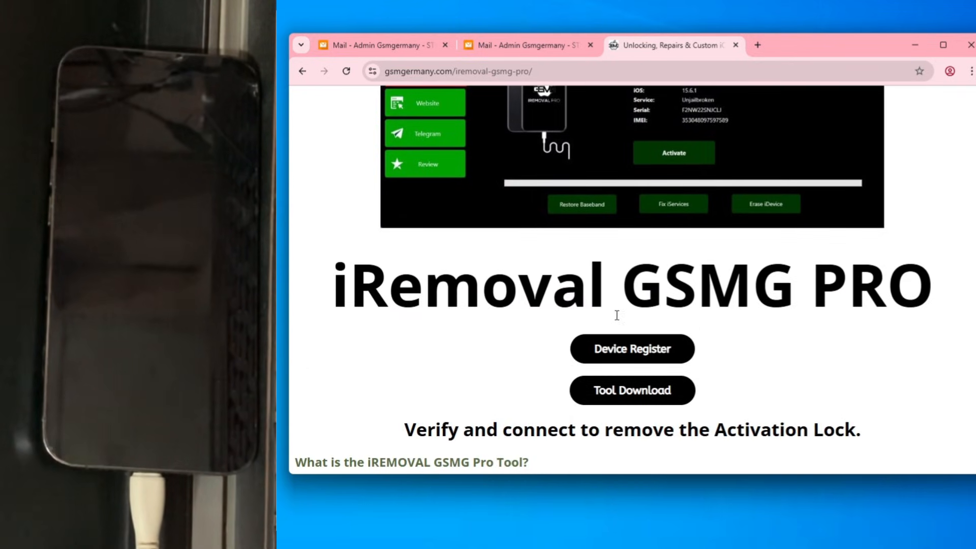
{"action": "scroll", "scroll_direction": "down", "scroll_amount": 3}
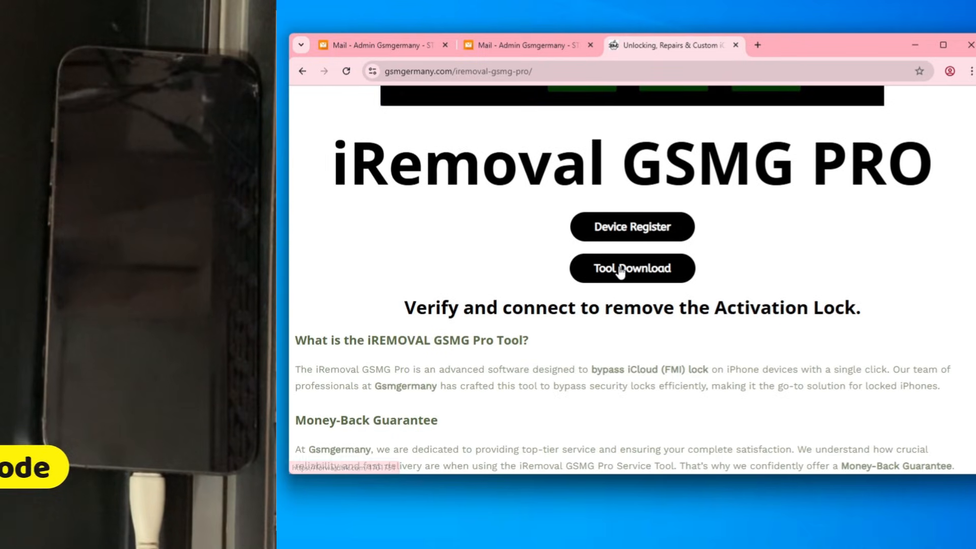
{"action": "left_click", "coordinate": [632, 268]}
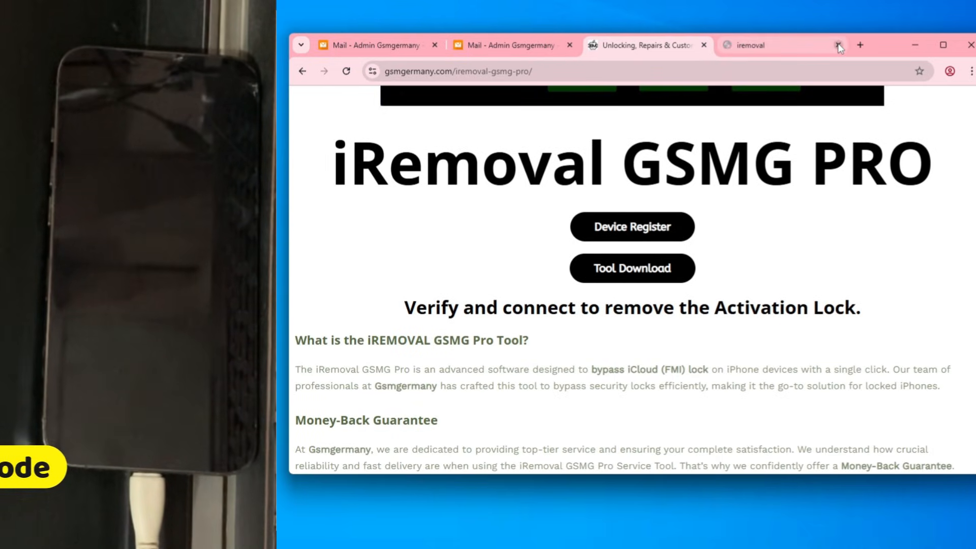
{"action": "left_click", "coordinate": [837, 44]}
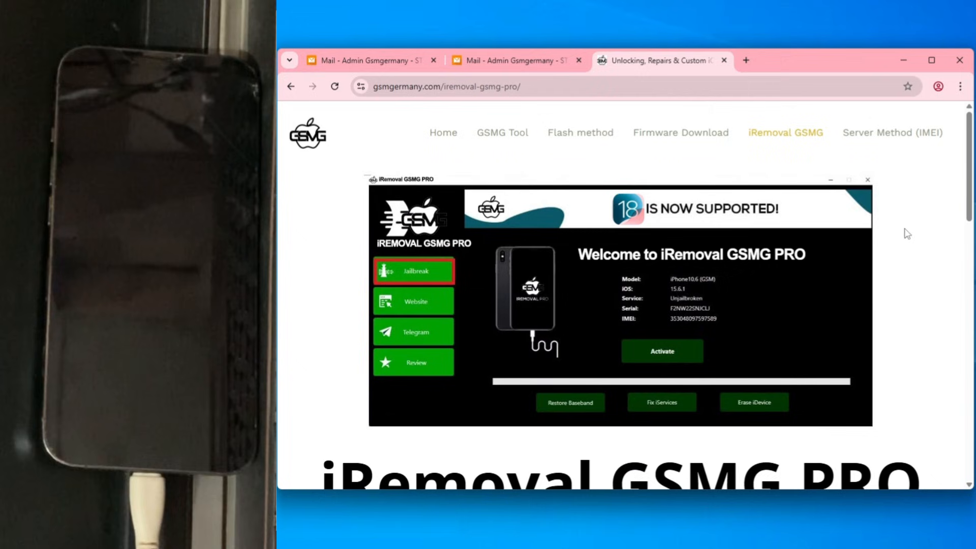
{"action": "mouse_move", "coordinate": [901, 136]}
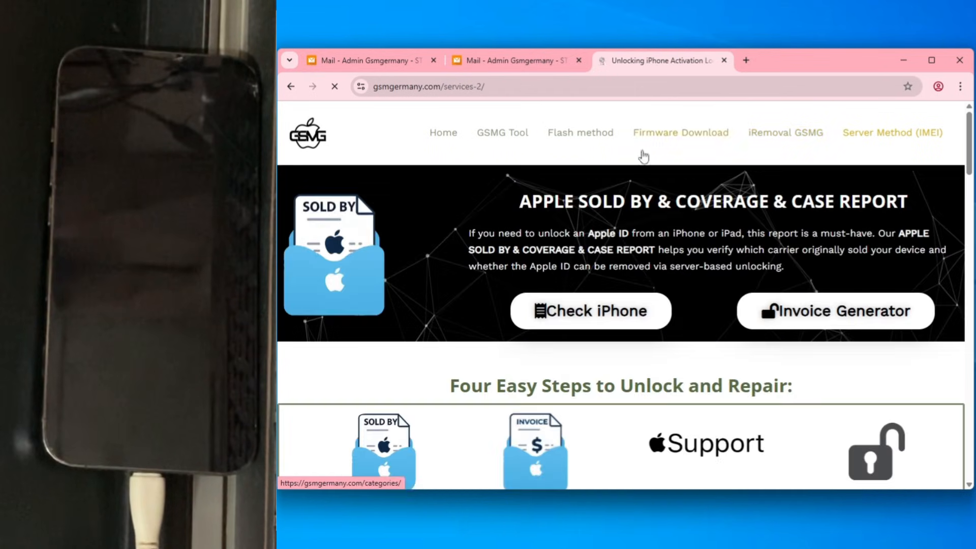
- Read GSMGermany's 'Four Easy Steps to Unlock and Repair' guide and highlight Step 1
{"action": "scroll", "scroll_direction": "down", "scroll_amount": 3}
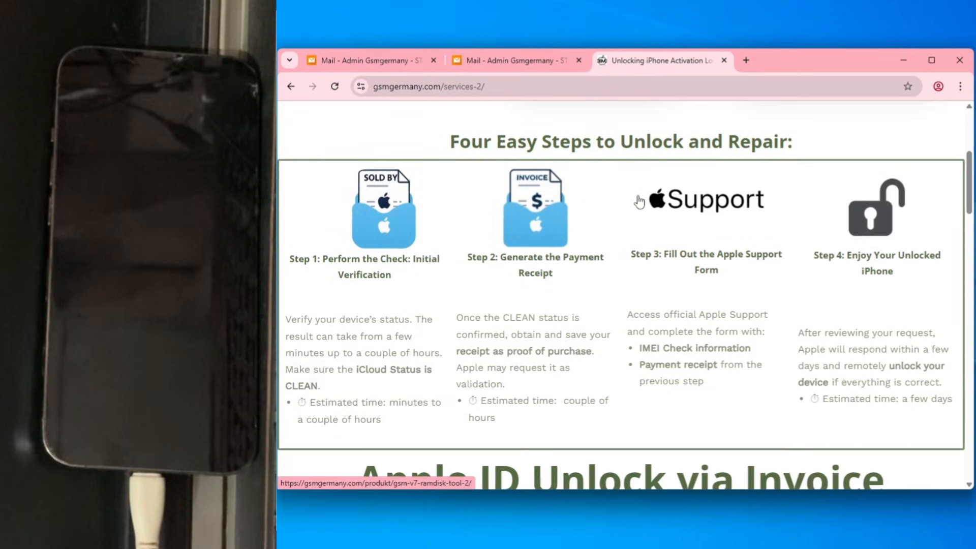
{"action": "scroll", "scroll_direction": "up", "scroll_amount": 3}
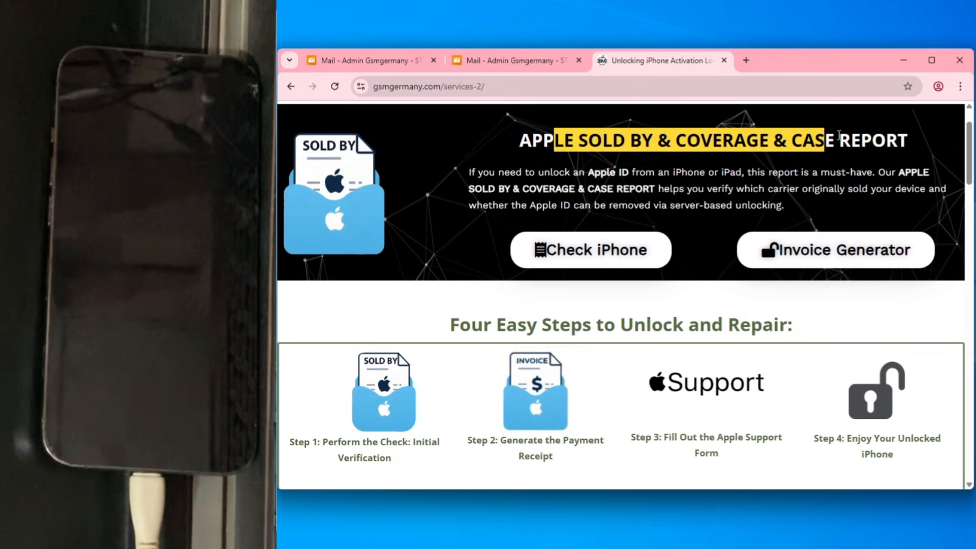
{"action": "scroll", "scroll_direction": "down", "scroll_amount": 3}
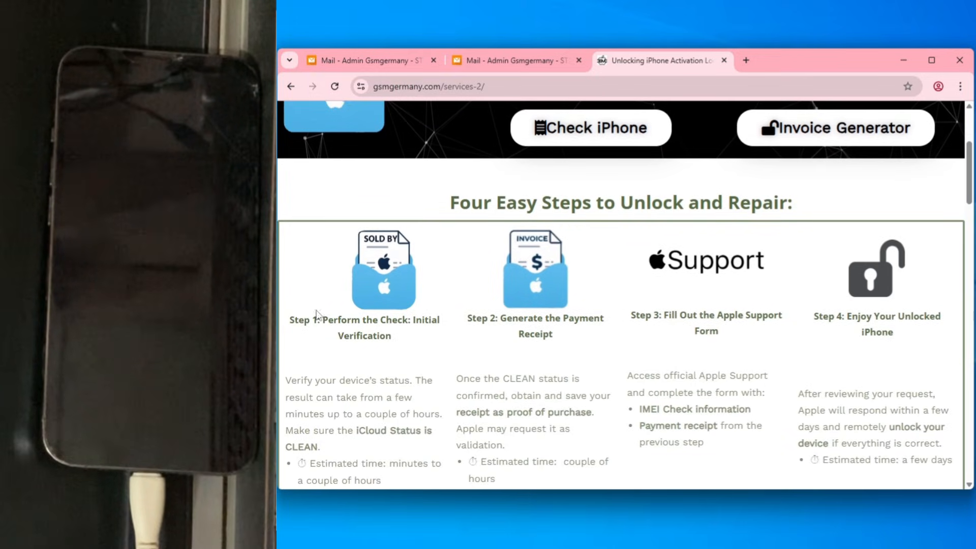
{"action": "double_click", "coordinate": [364, 320]}
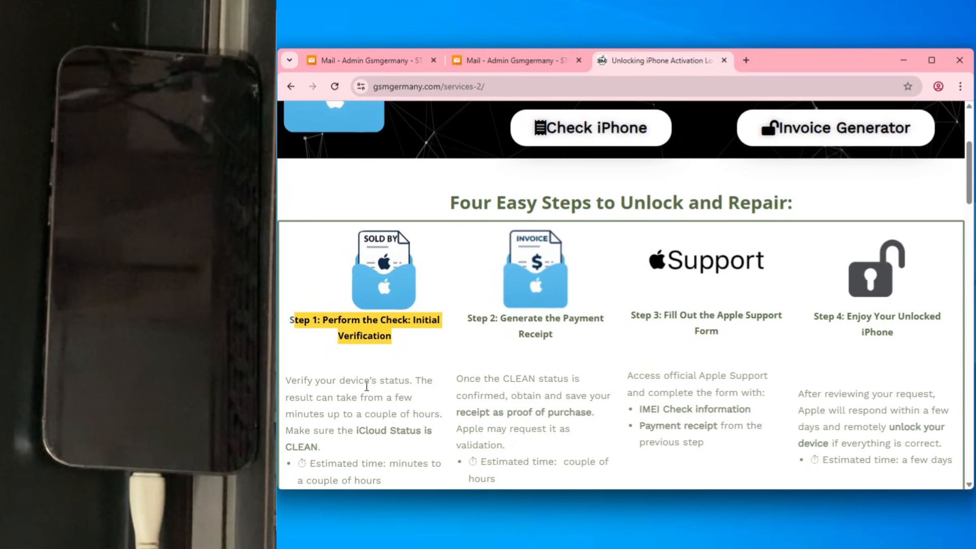
{"action": "scroll", "scroll_direction": "down", "scroll_amount": 3}
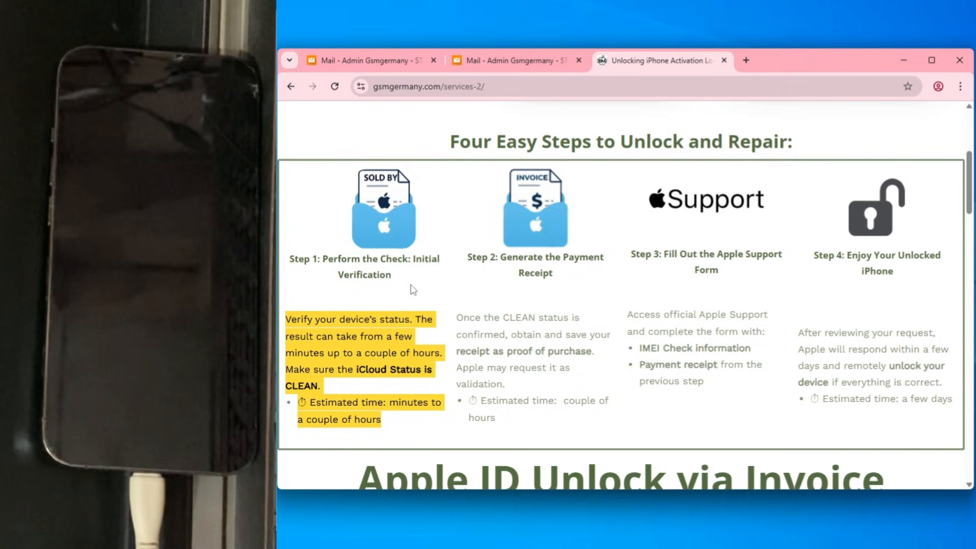
{"action": "left_click", "coordinate": [367, 60]}
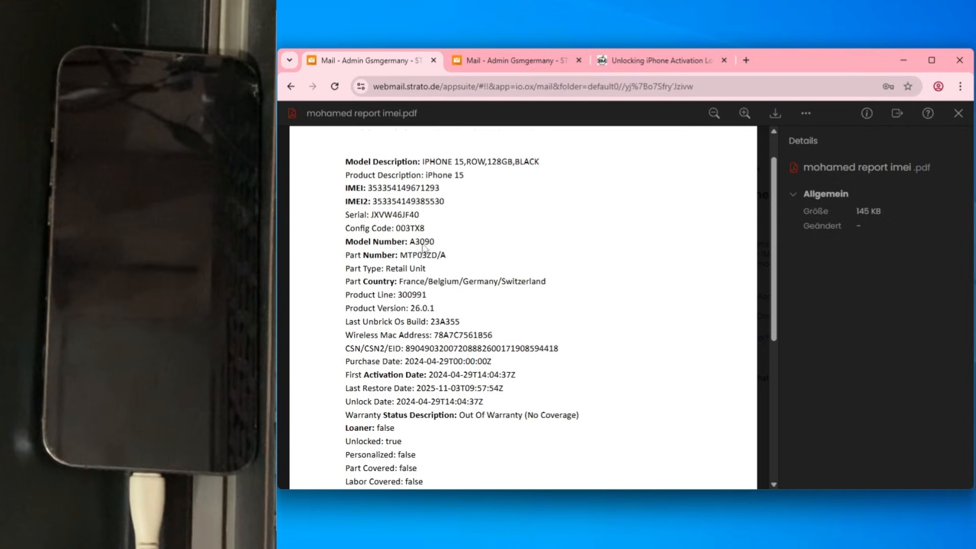
- Scroll through the iPhone 15 IMEI report PDF, confirming the purchase details and CLEAN iCloud status
{"action": "scroll", "scroll_direction": "down", "scroll_amount": 3}
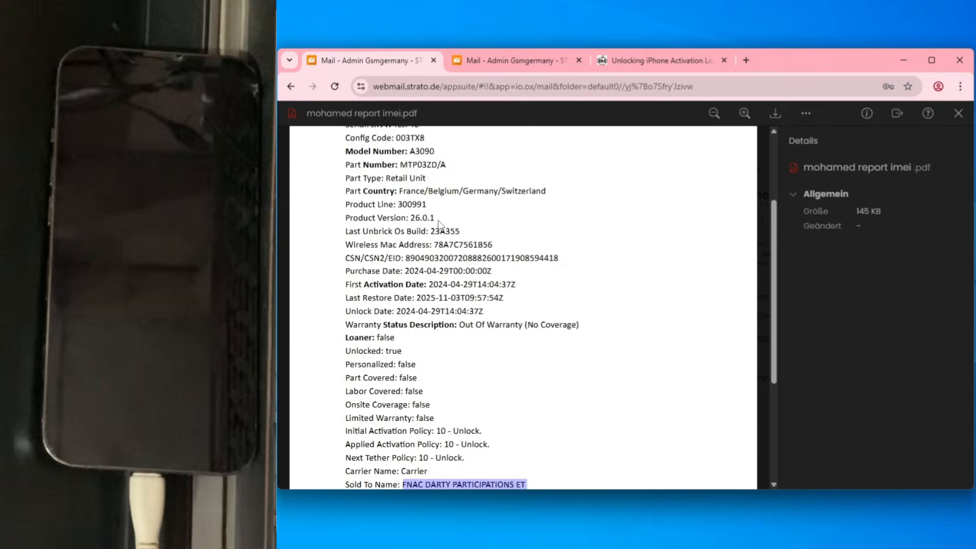
{"action": "scroll", "scroll_direction": "down", "scroll_amount": 3}
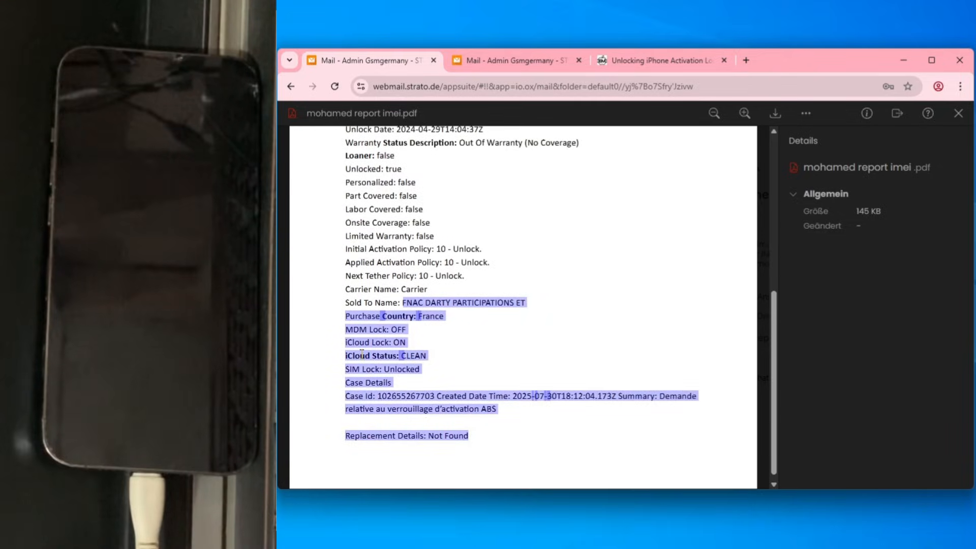
{"action": "left_click", "coordinate": [426, 360]}
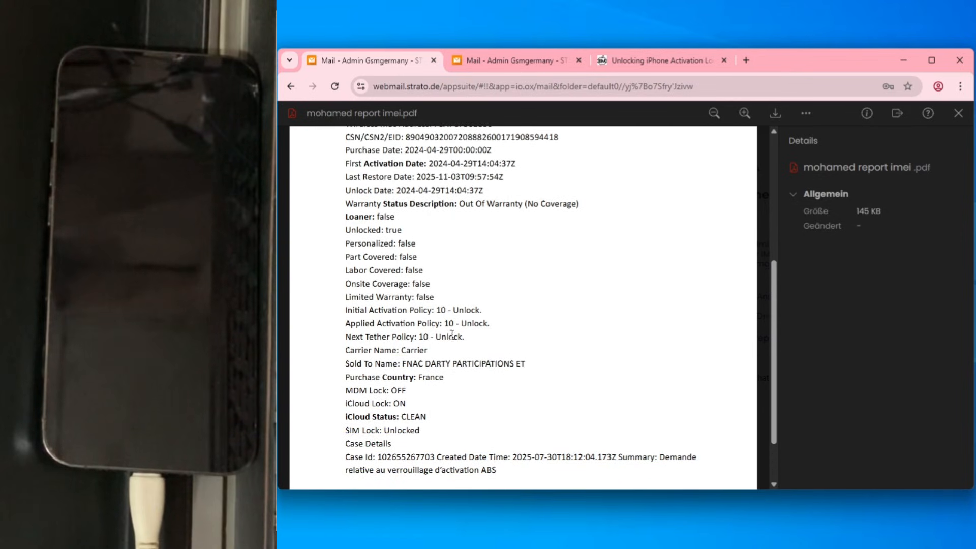
{"action": "scroll", "scroll_direction": "up", "scroll_amount": 3}
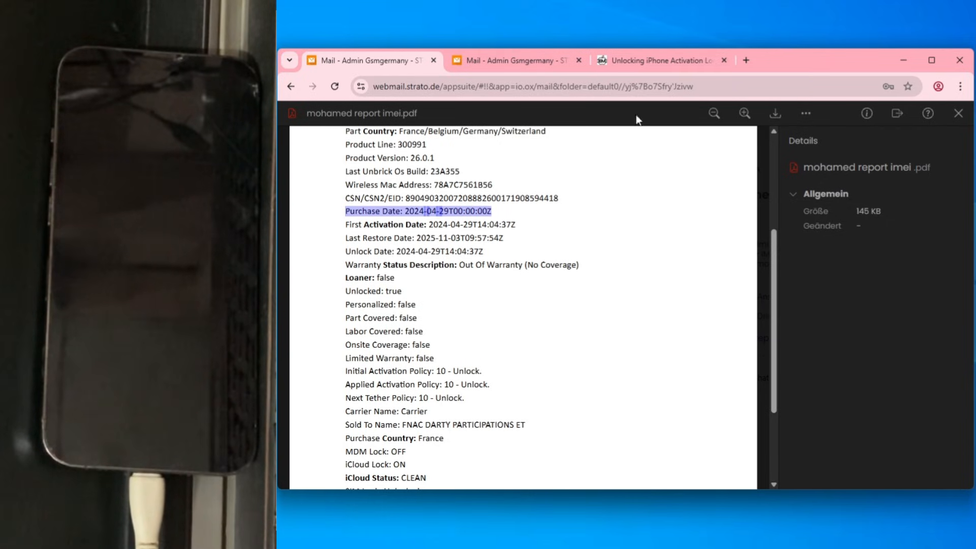
{"action": "left_click", "coordinate": [654, 61]}
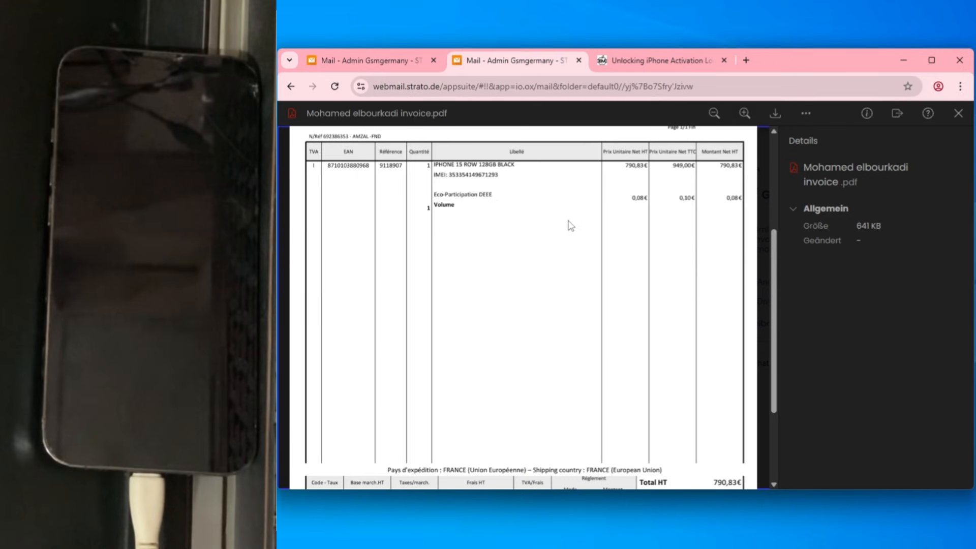
- Scroll the Fnac purchase invoice PDF down to its 949,83 € total
{"action": "scroll", "scroll_direction": "up", "scroll_amount": 3}
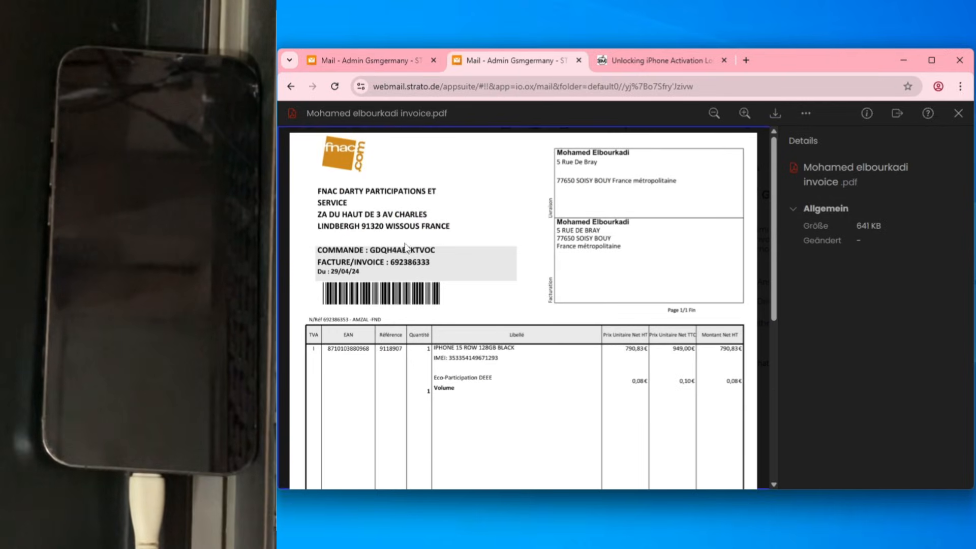
{"action": "mouse_move", "coordinate": [370, 320]}
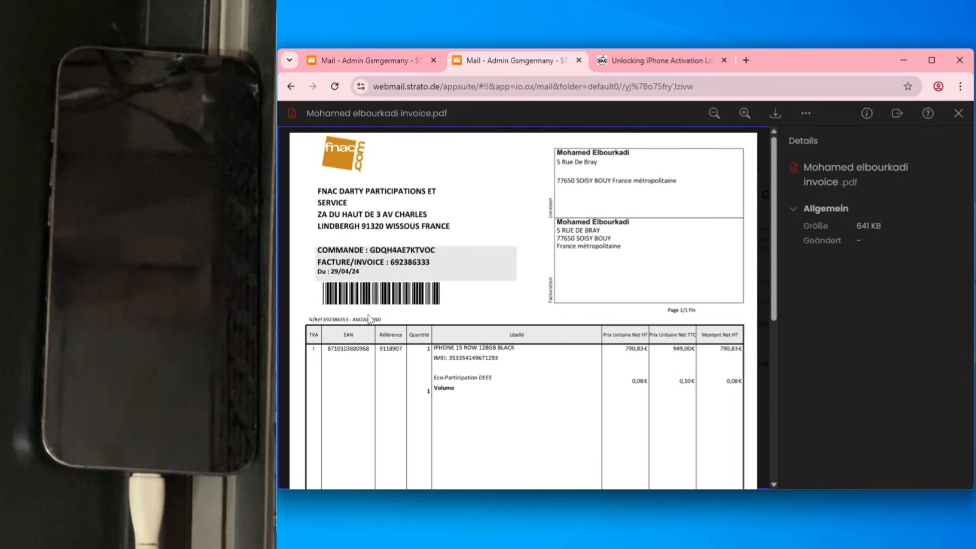
{"action": "mouse_move", "coordinate": [382, 277]}
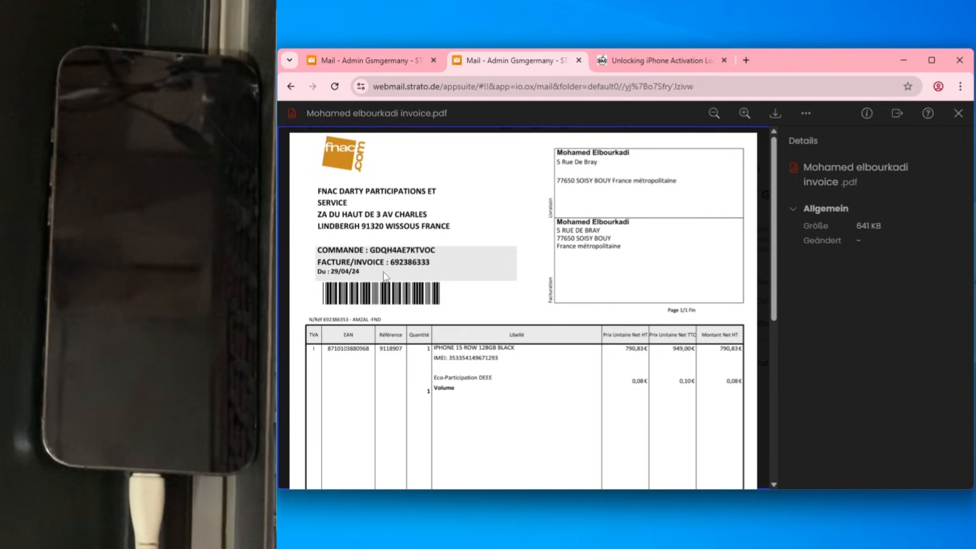
{"action": "scroll", "scroll_direction": "down", "scroll_amount": 3}
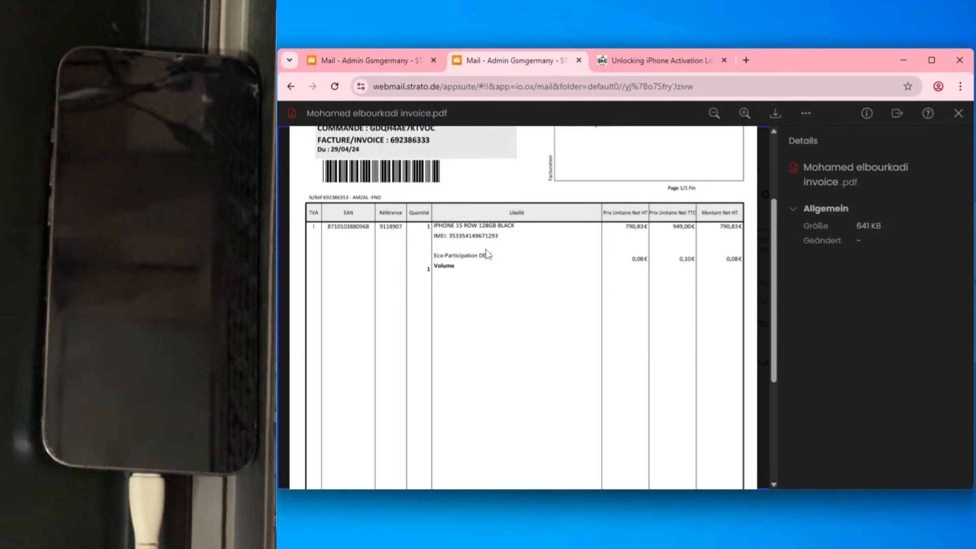
{"action": "scroll", "scroll_direction": "down", "scroll_amount": 3}
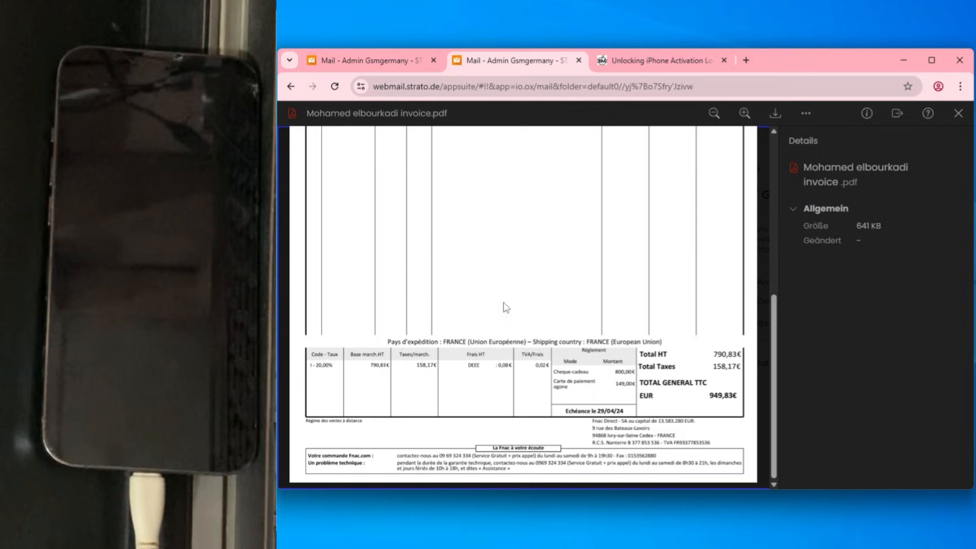
{"action": "scroll", "scroll_direction": "up", "scroll_amount": 3}
{"action": "type", "text": "apple sup"}
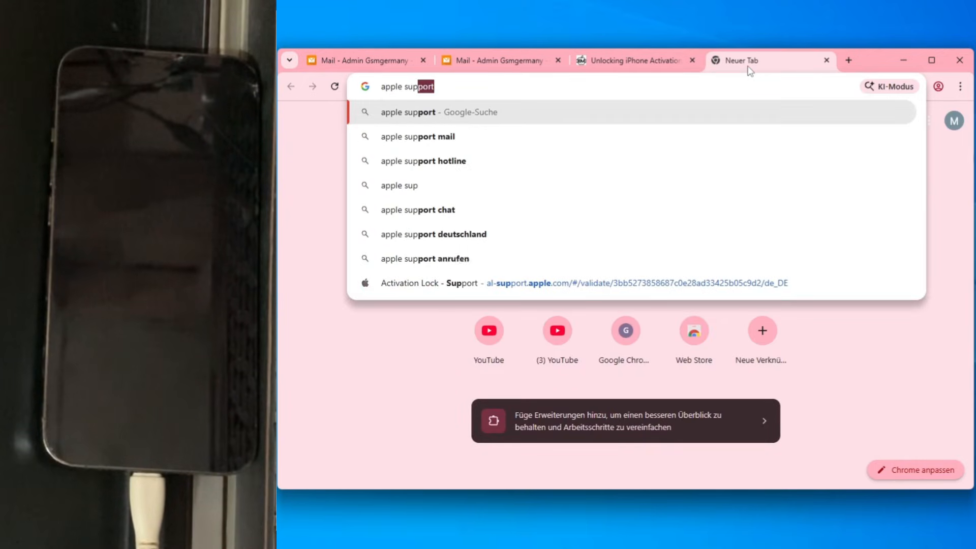
- Search 'apple support iphone unlock', read Apple's forgotten-passcode article, and return to the results
{"action": "type", "text": "i"}
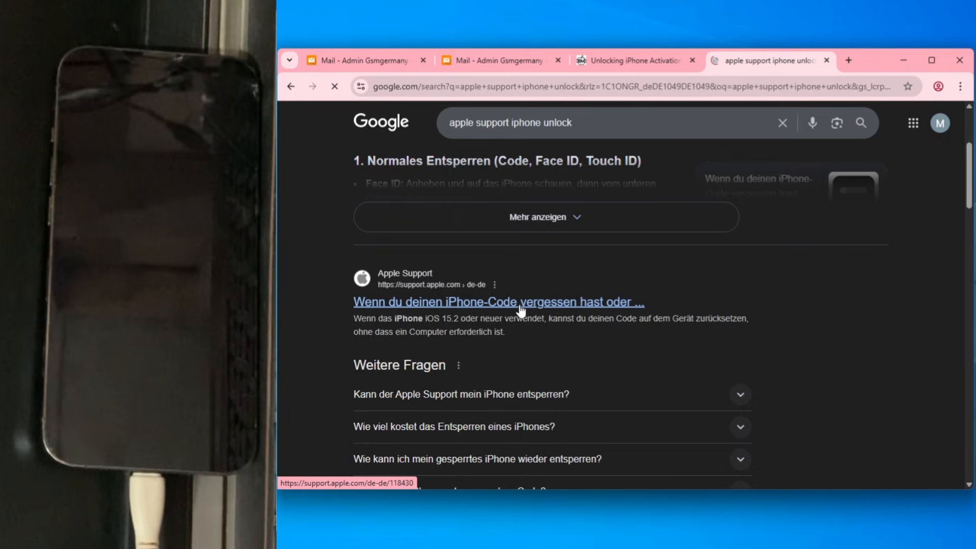
{"action": "left_click", "coordinate": [498, 302]}
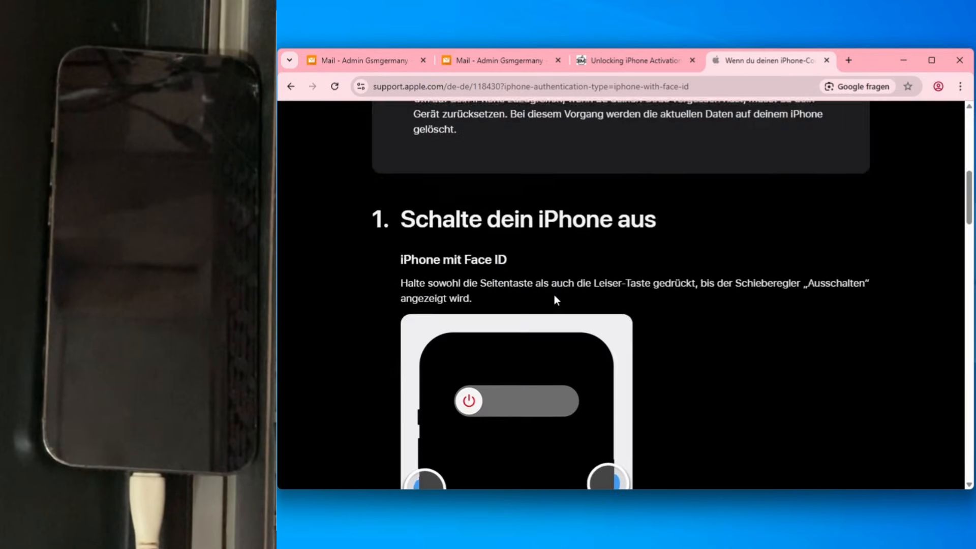
{"action": "scroll", "scroll_direction": "down", "scroll_amount": 3}
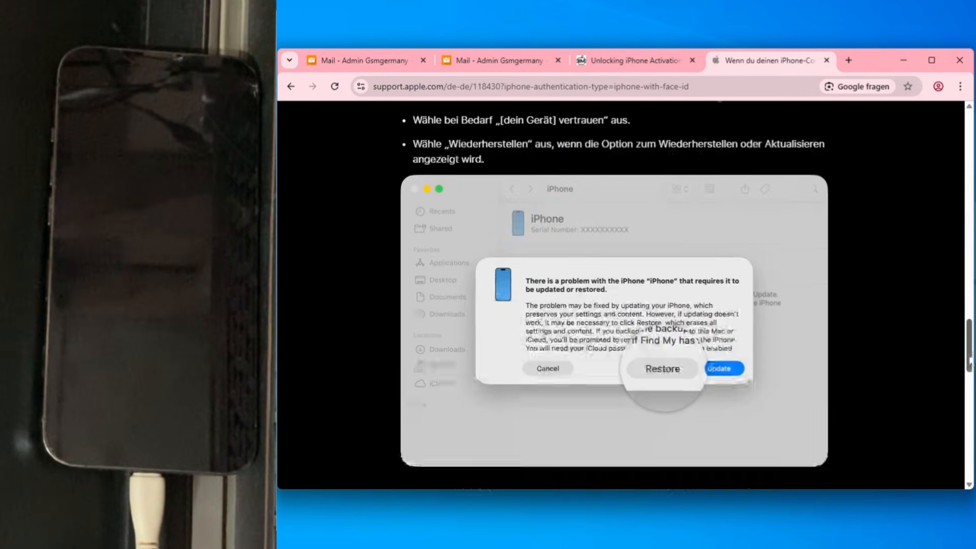
{"action": "scroll", "scroll_direction": "down", "scroll_amount": 3}
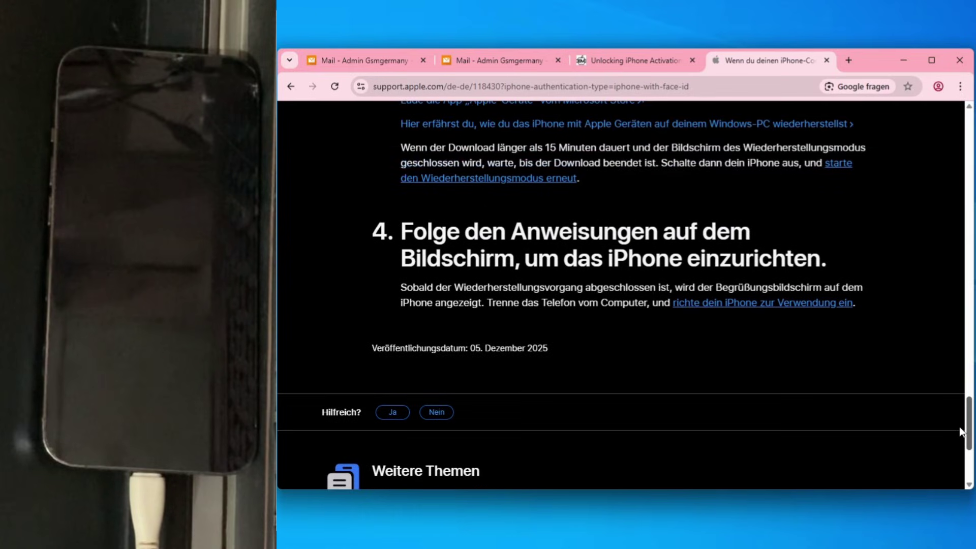
{"action": "scroll", "scroll_direction": "up", "scroll_amount": 3}
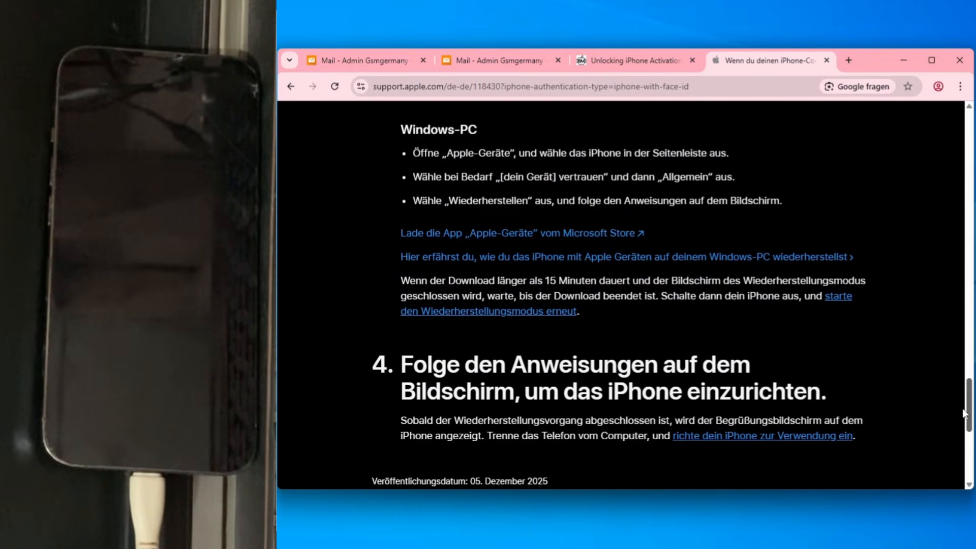
{"action": "scroll", "scroll_direction": "down", "scroll_amount": 3}
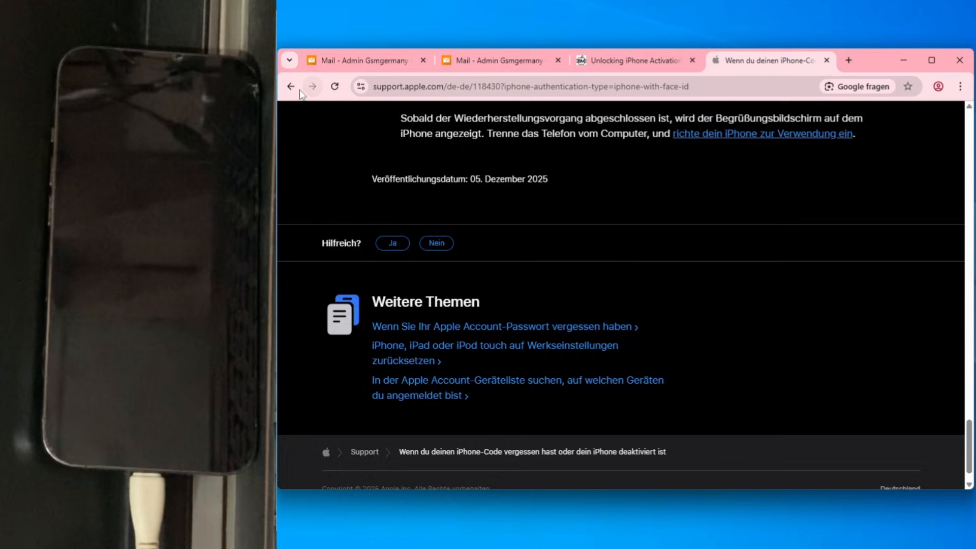
{"action": "left_click", "coordinate": [291, 86]}
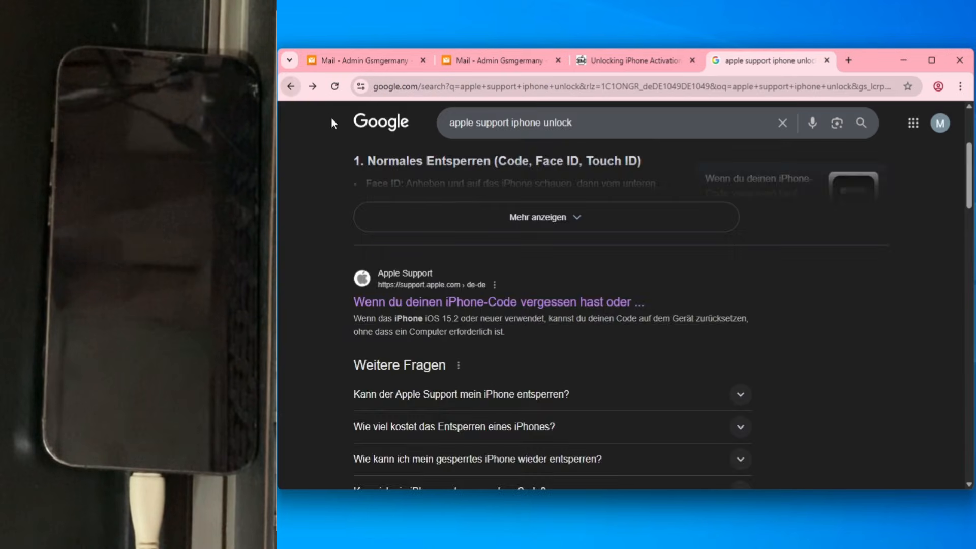
- Start an 'Aktivierungssperre entfernen' request for a personally owned device and accept the terms
{"action": "left_click", "coordinate": [489, 362]}
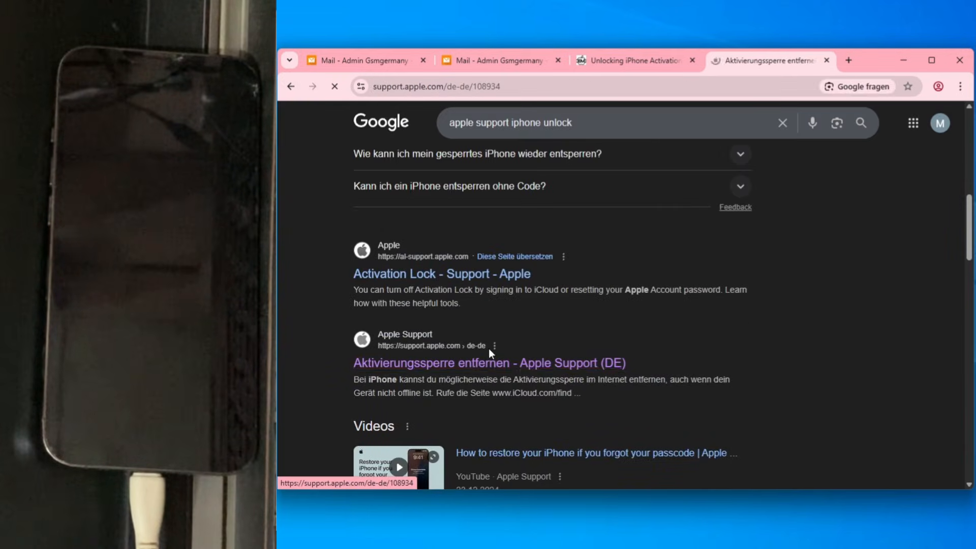
{"action": "left_click", "coordinate": [490, 363]}
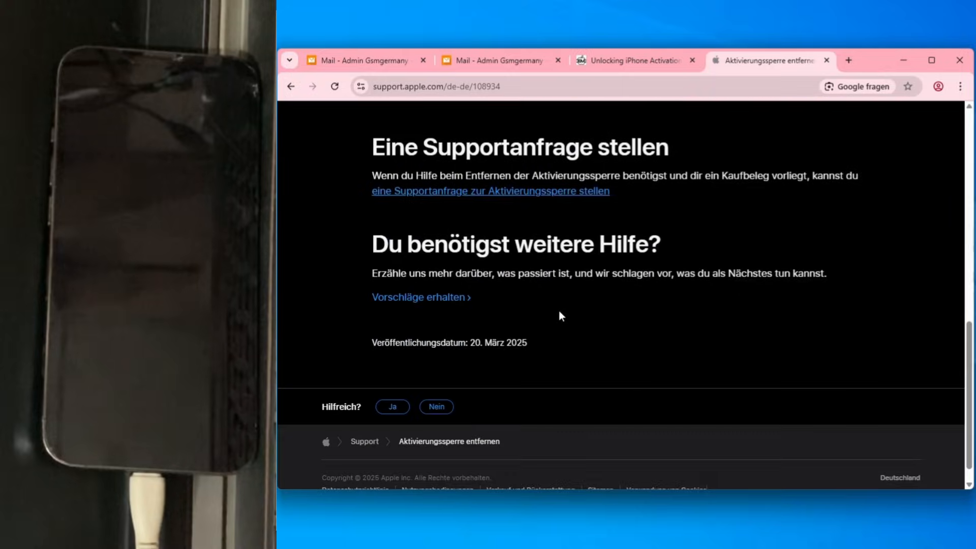
{"action": "scroll", "scroll_direction": "up", "scroll_amount": 3}
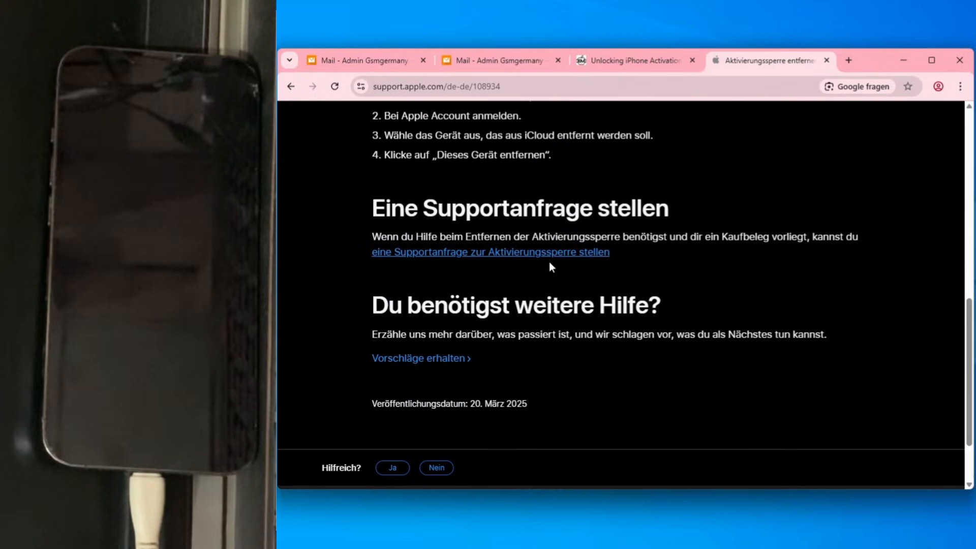
{"action": "left_click", "coordinate": [490, 252]}
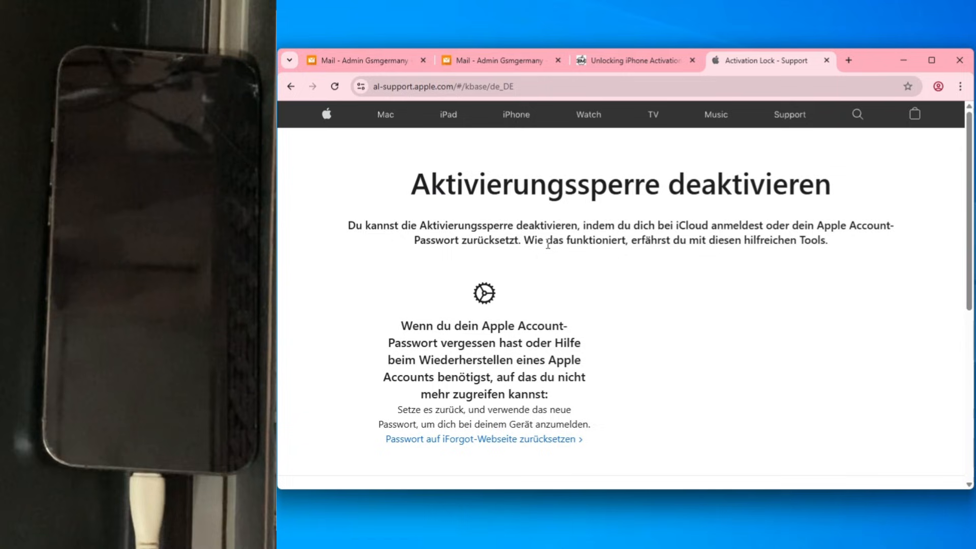
{"action": "scroll", "scroll_direction": "down", "scroll_amount": 3}
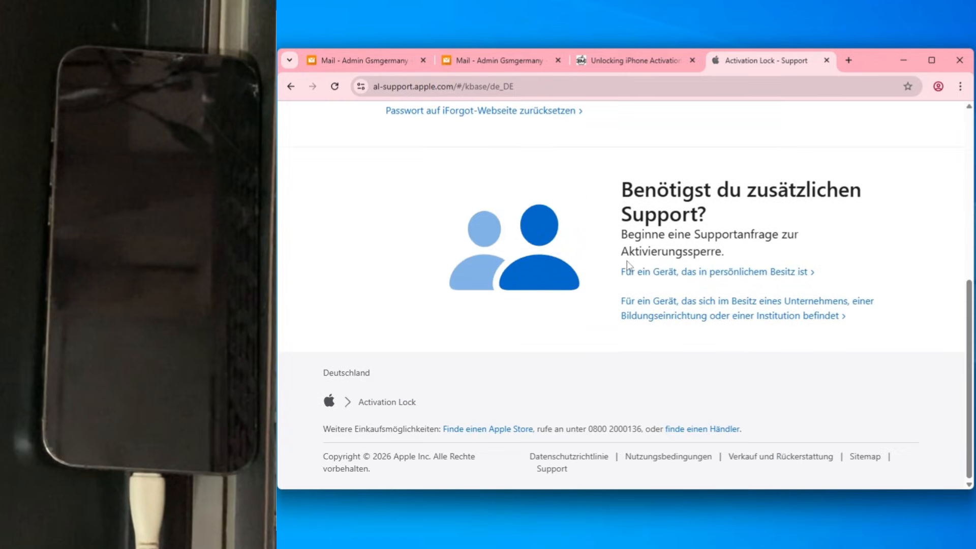
{"action": "mouse_move", "coordinate": [744, 277]}
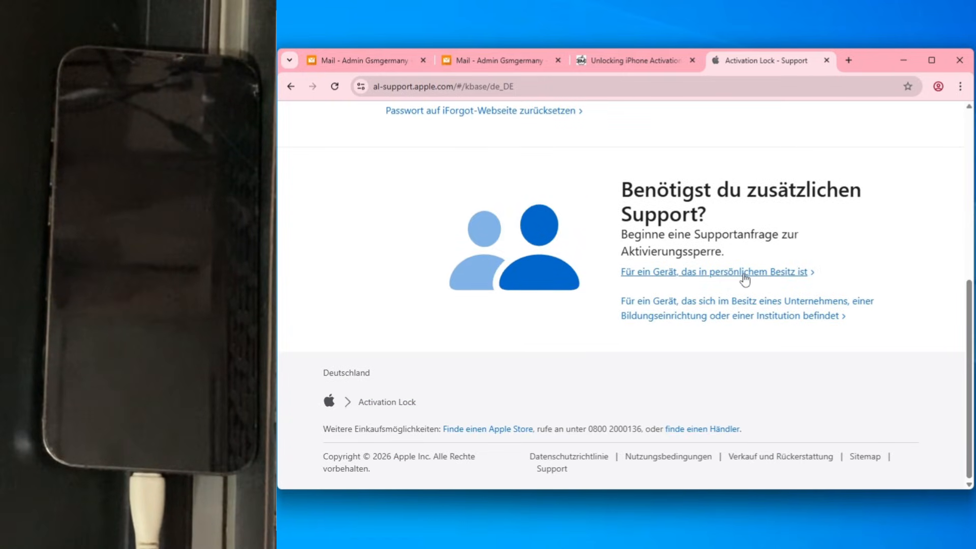
{"action": "left_click", "coordinate": [715, 271]}
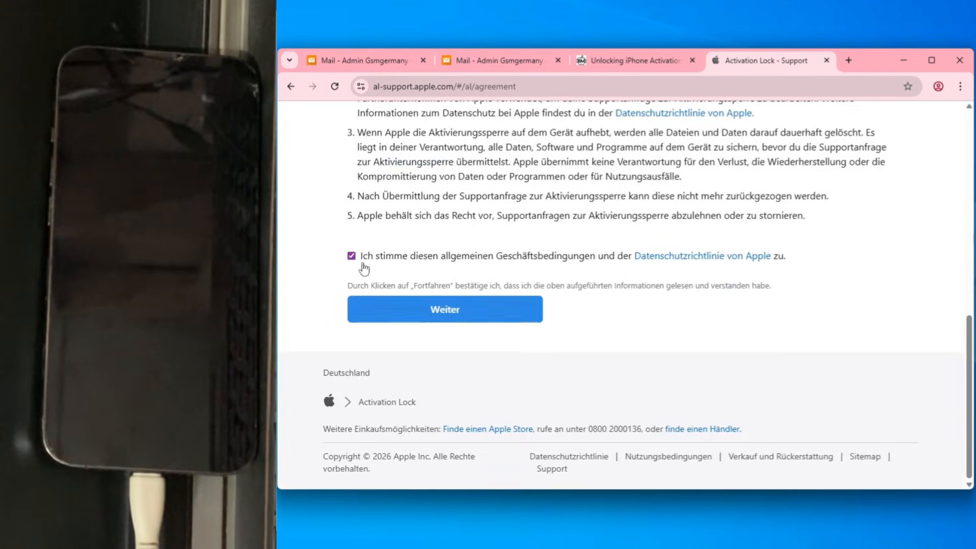
{"action": "left_click", "coordinate": [444, 310]}
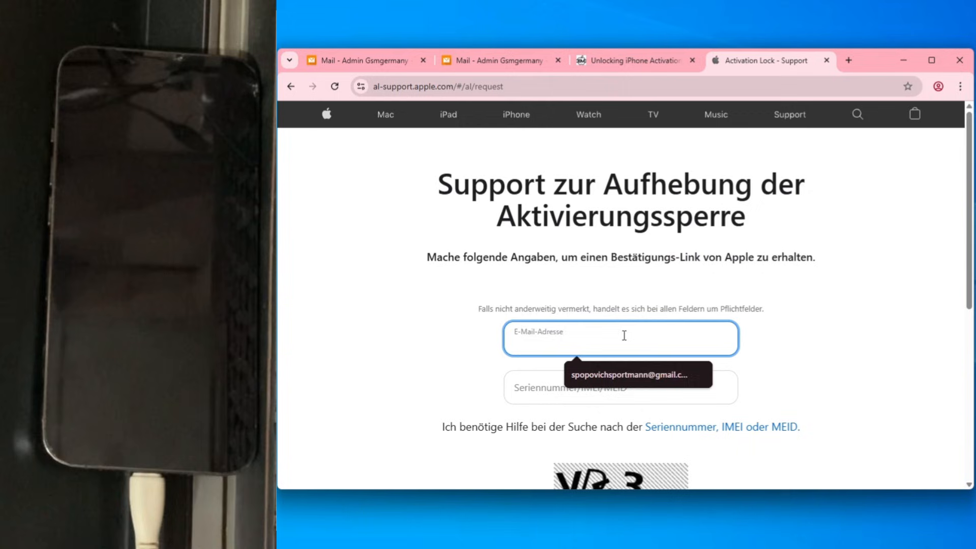
- Fill the request with the saved email, the IMEI copied from the report, and captcha VDE3
{"action": "left_click", "coordinate": [632, 374]}
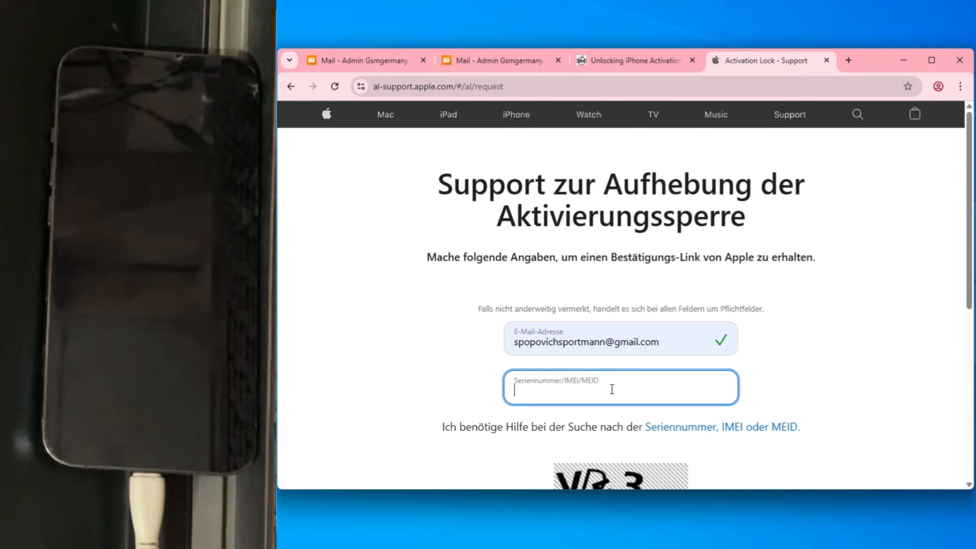
{"action": "left_click", "coordinate": [358, 61]}
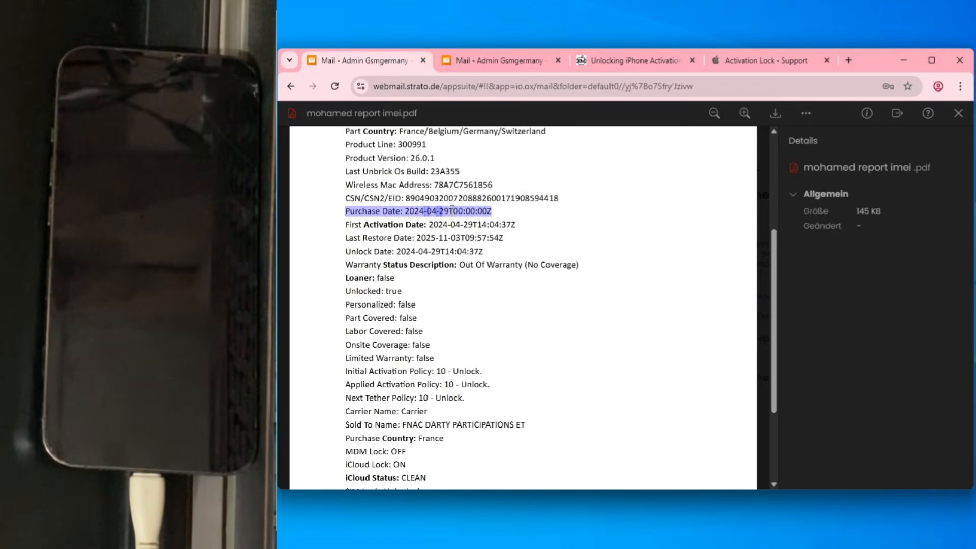
{"action": "scroll", "scroll_direction": "up", "scroll_amount": 3}
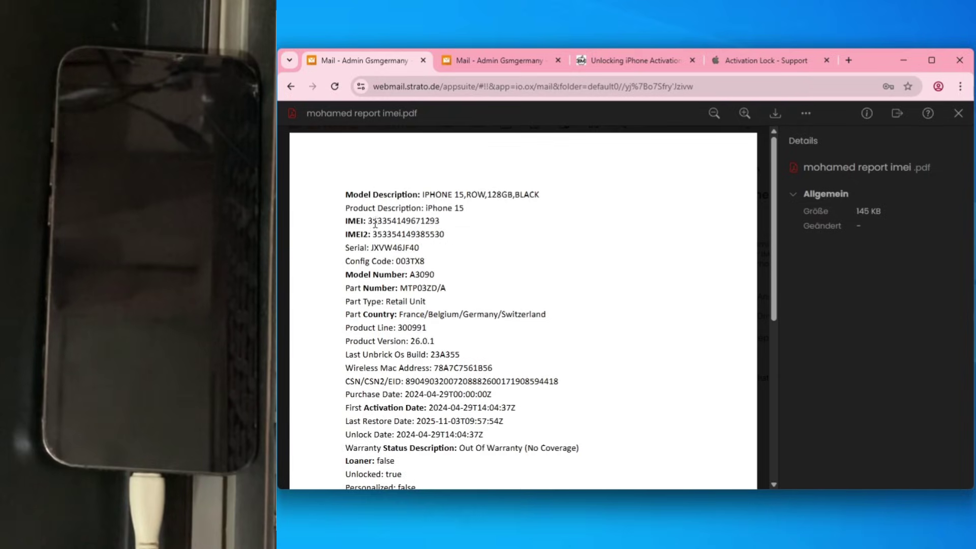
{"action": "double_click", "coordinate": [404, 220]}
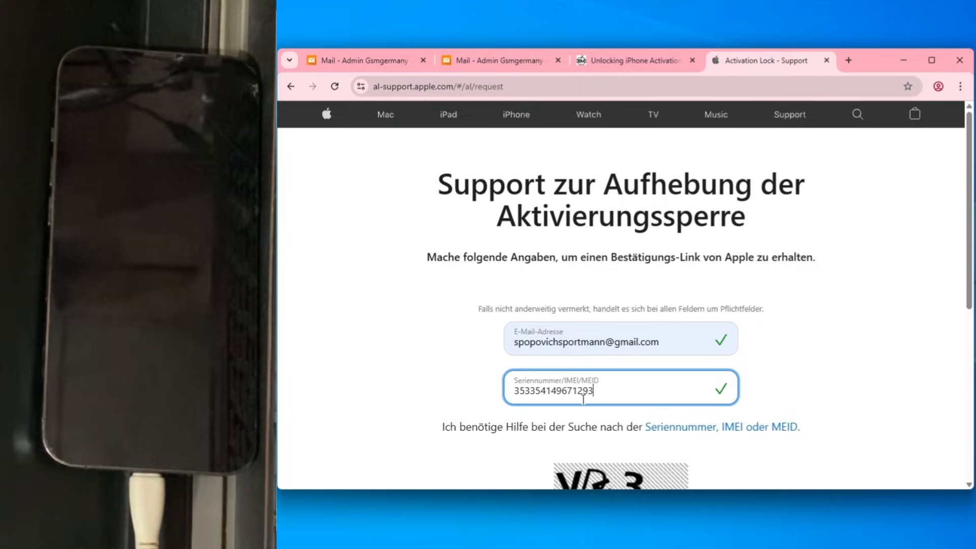
{"action": "scroll", "scroll_direction": "down", "scroll_amount": 3}
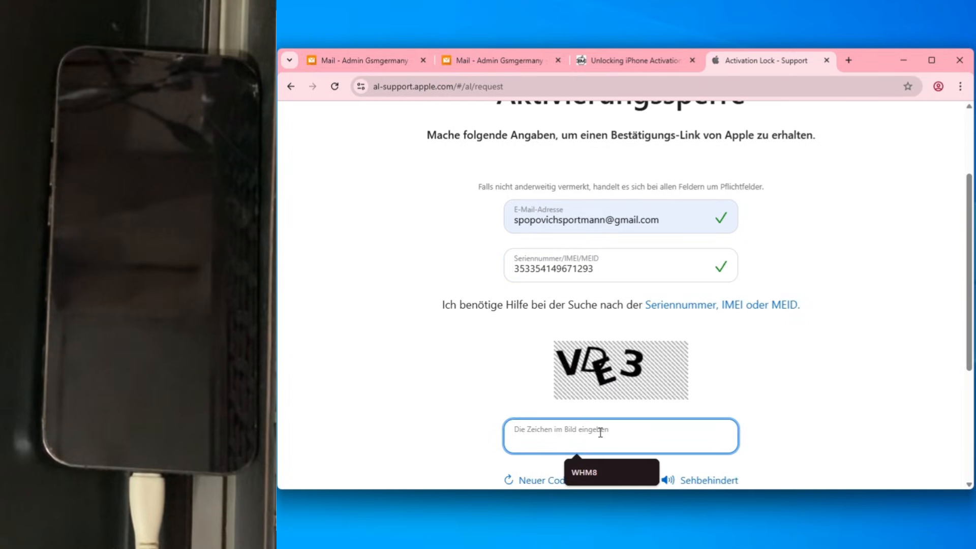
{"action": "type", "text": "VDE3"}
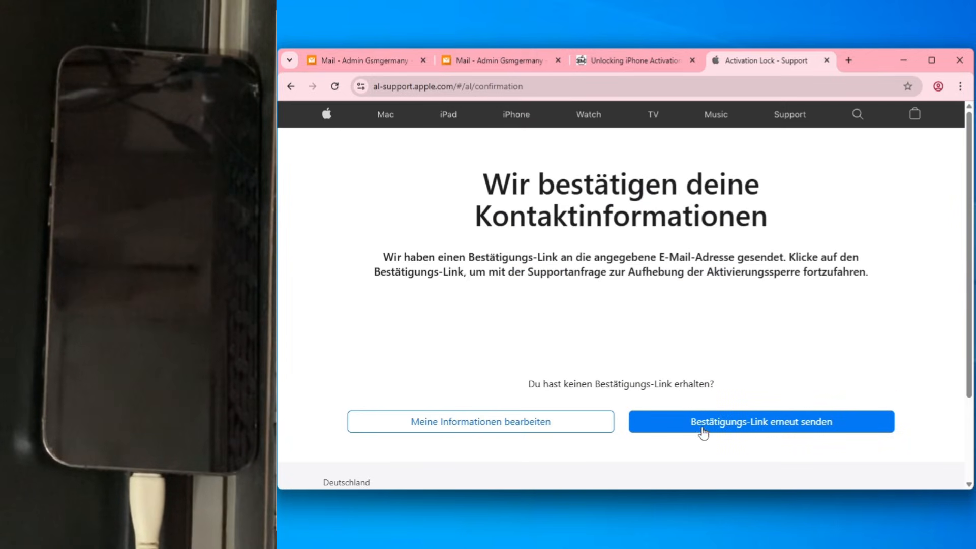
{"action": "mouse_move", "coordinate": [749, 408]}
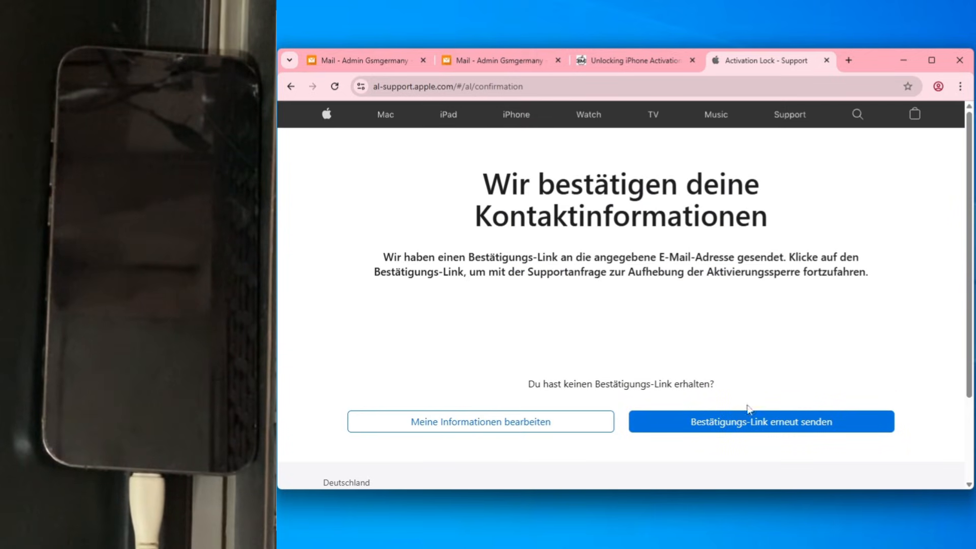
{"action": "mouse_move", "coordinate": [636, 329]}
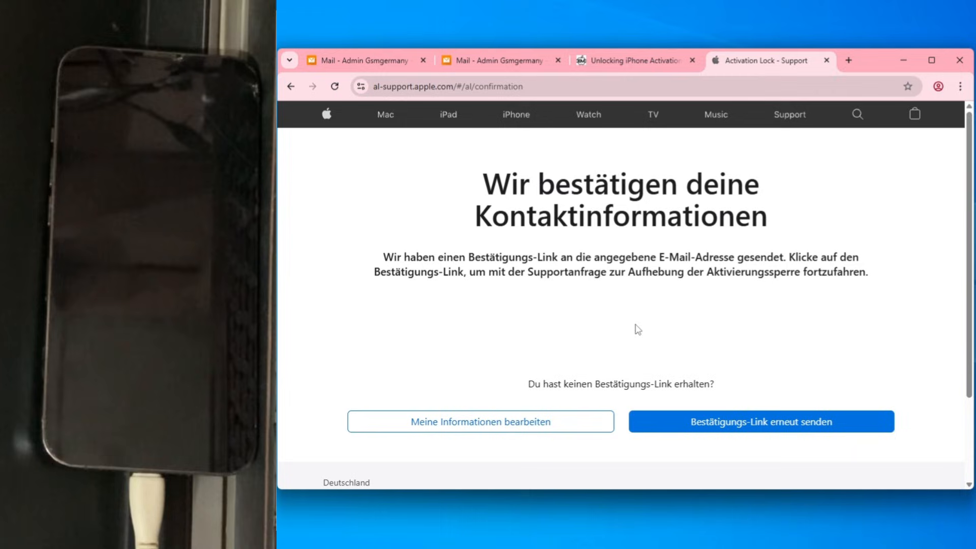
{"action": "left_click", "coordinate": [848, 61]}
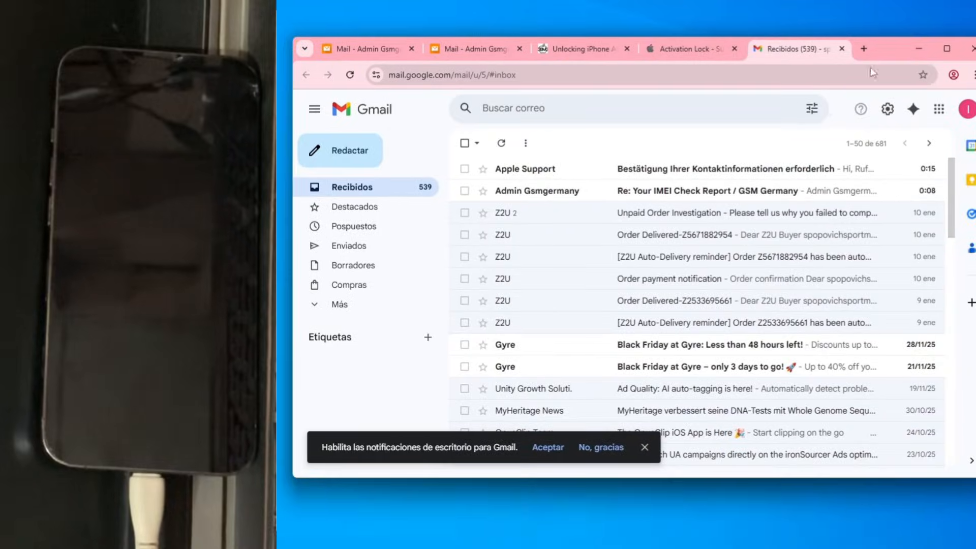
- Follow the Apple Support email's secure messaging link and confirm the found iPhone 15
{"action": "left_click", "coordinate": [684, 169]}
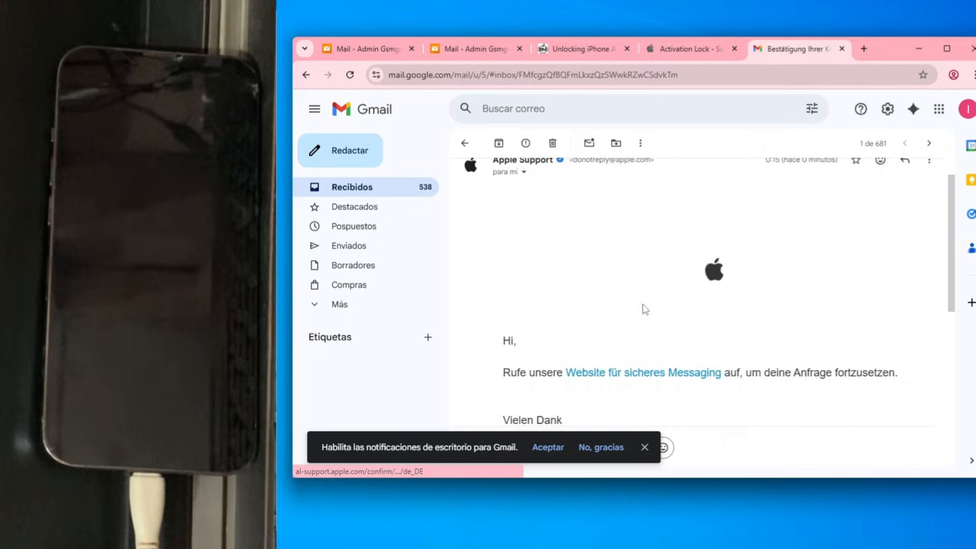
{"action": "left_click", "coordinate": [639, 372]}
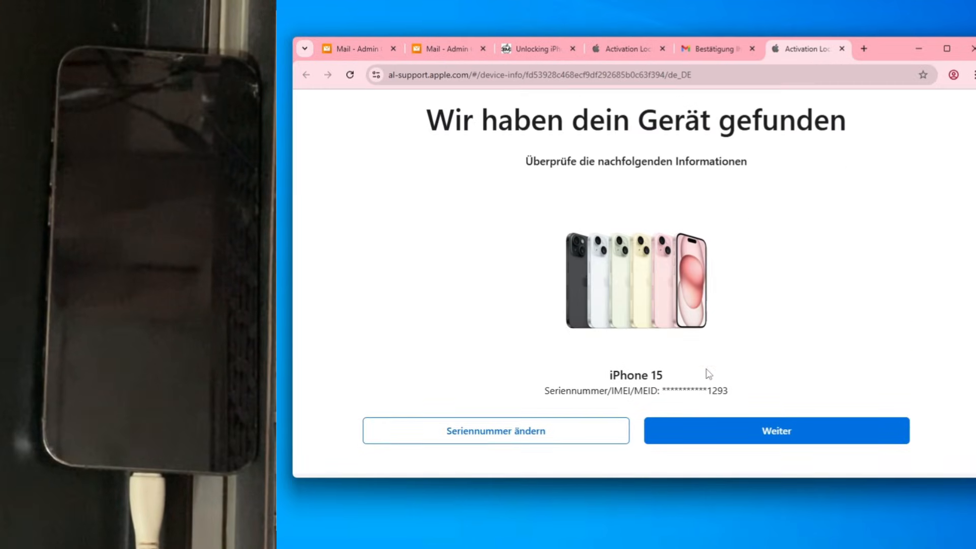
{"action": "left_click", "coordinate": [775, 430]}
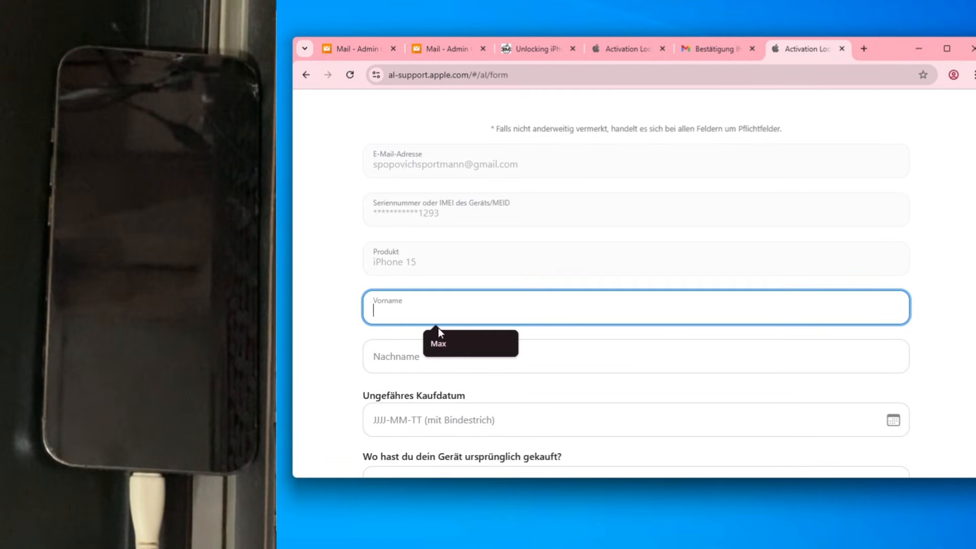
- Enter the name, purchase date and store details on the Activation Lock request form
{"action": "scroll", "scroll_direction": "down", "scroll_amount": 3}
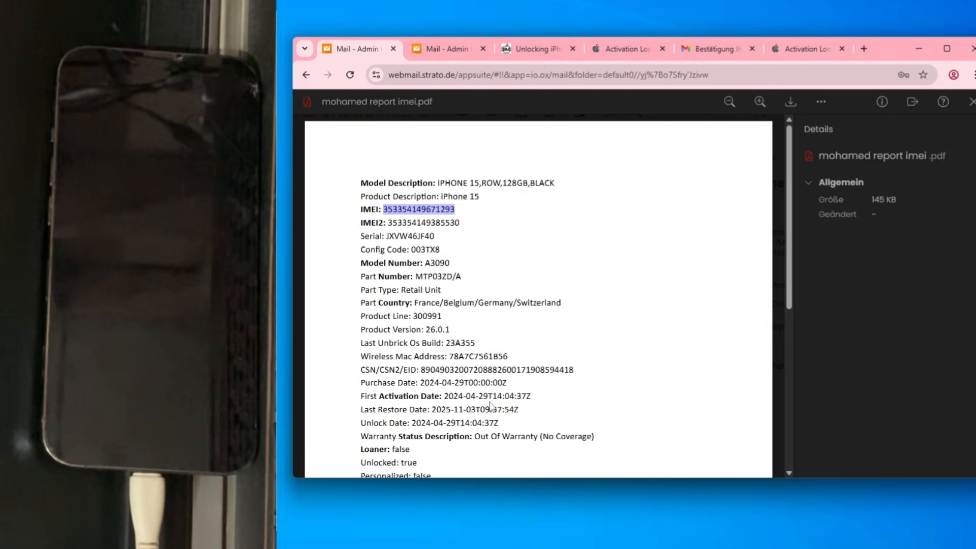
{"action": "scroll", "scroll_direction": "down", "scroll_amount": 3}
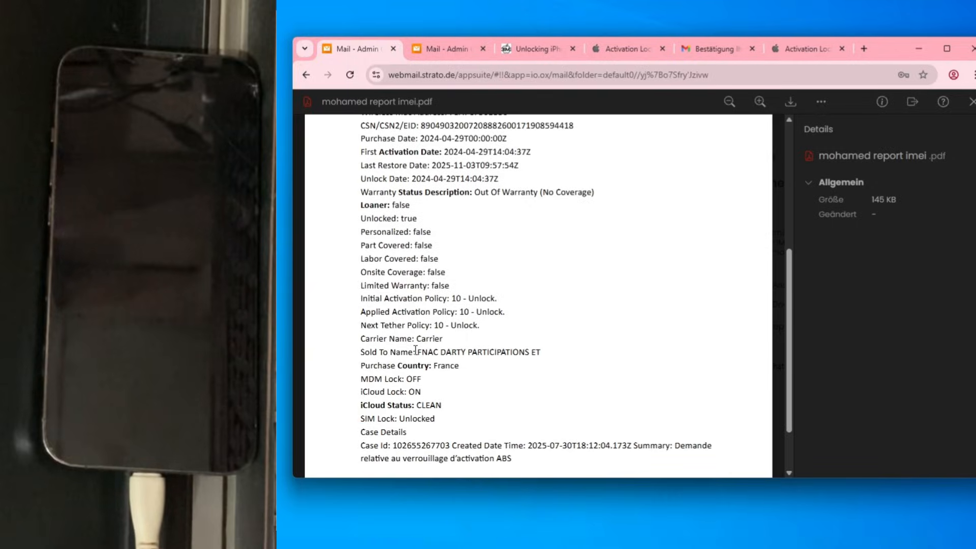
{"action": "left_click", "coordinate": [806, 48]}
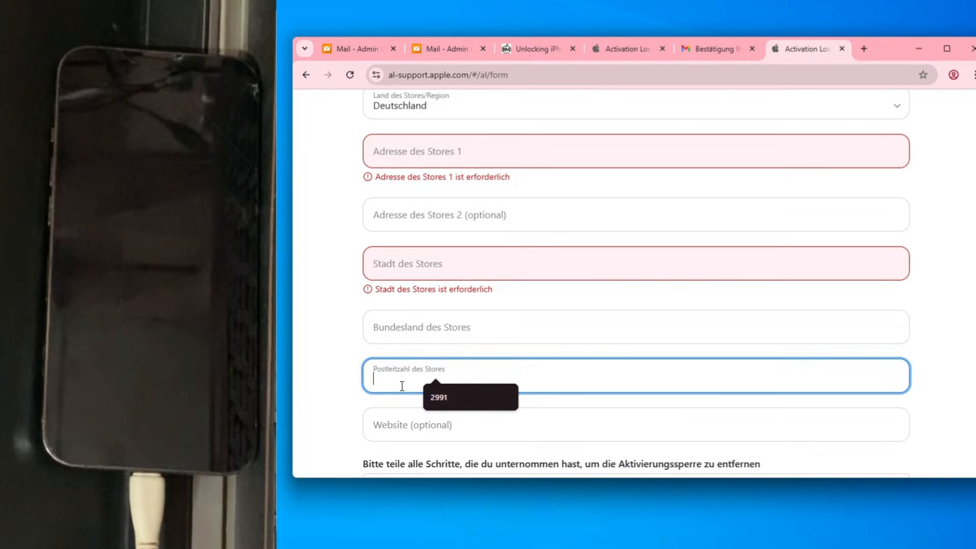
{"action": "type", "text": "dfgdfg"}
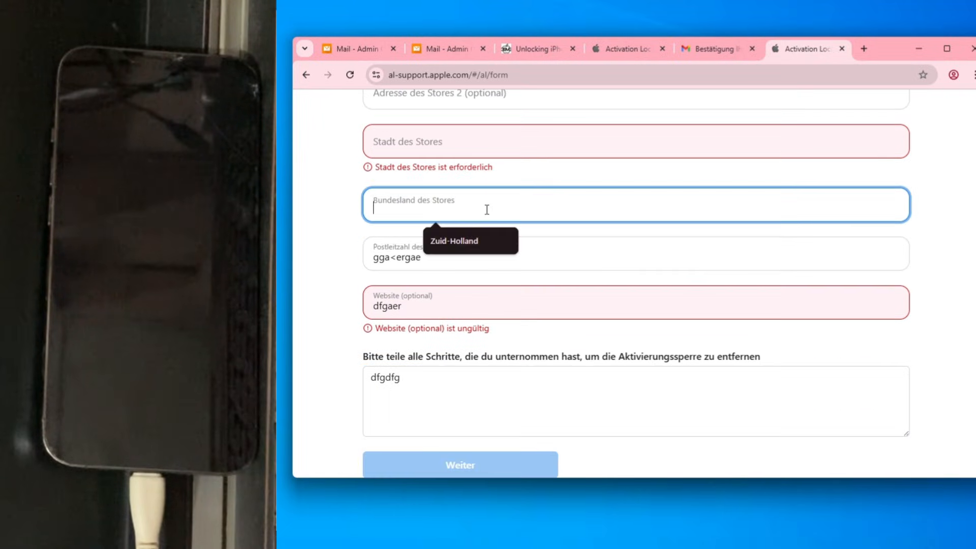
{"action": "scroll", "scroll_direction": "up", "scroll_amount": 3}
{"action": "type", "text": "<gerg"}
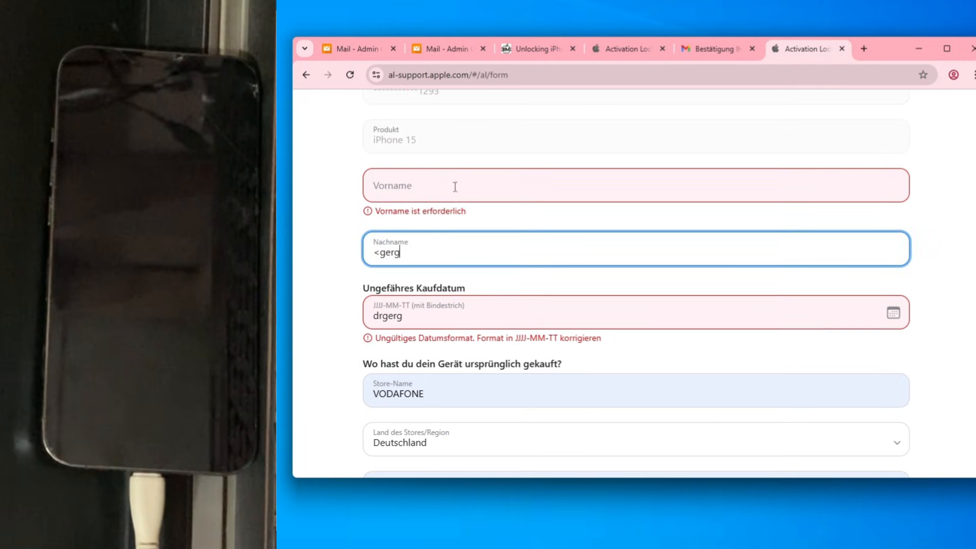
{"action": "scroll", "scroll_direction": "down", "scroll_amount": 3}
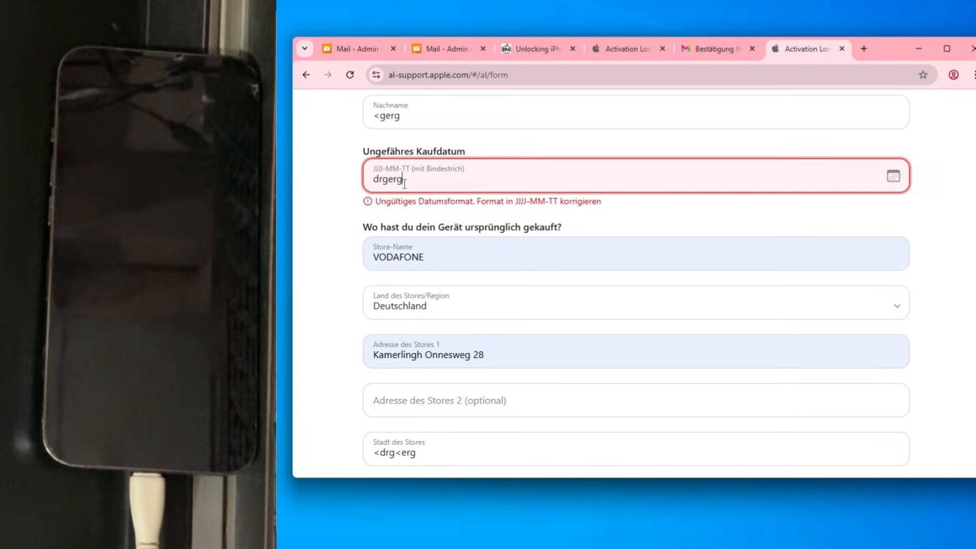
{"action": "left_click", "coordinate": [892, 176]}
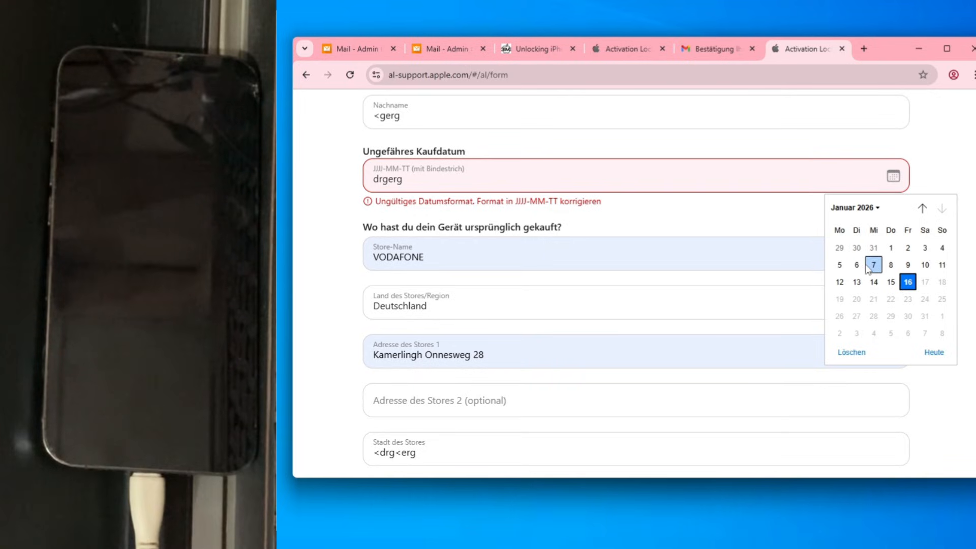
{"action": "scroll", "scroll_direction": "down", "scroll_amount": 3}
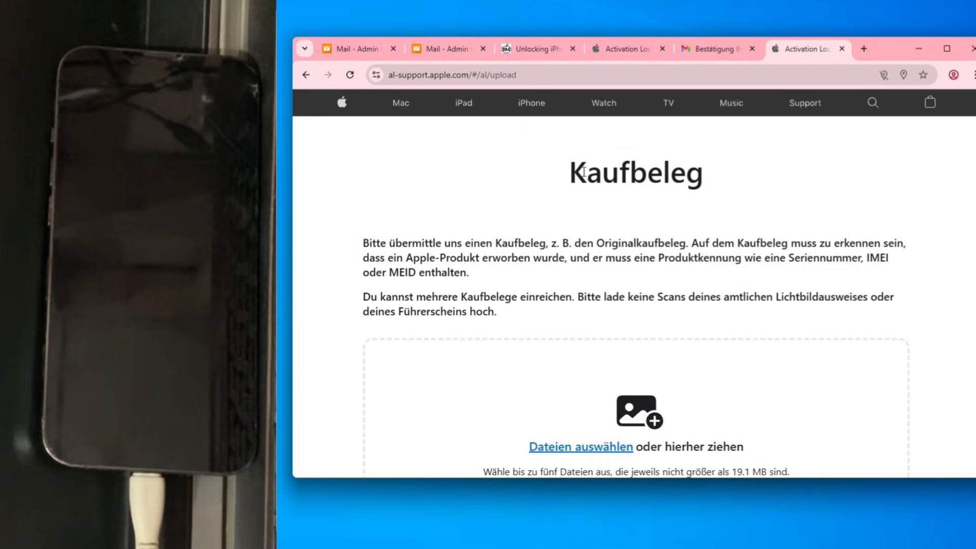
- Try selecting a receipt file, check the invoice in webmail, then close the Apple request tab
{"action": "scroll", "scroll_direction": "down", "scroll_amount": 3}
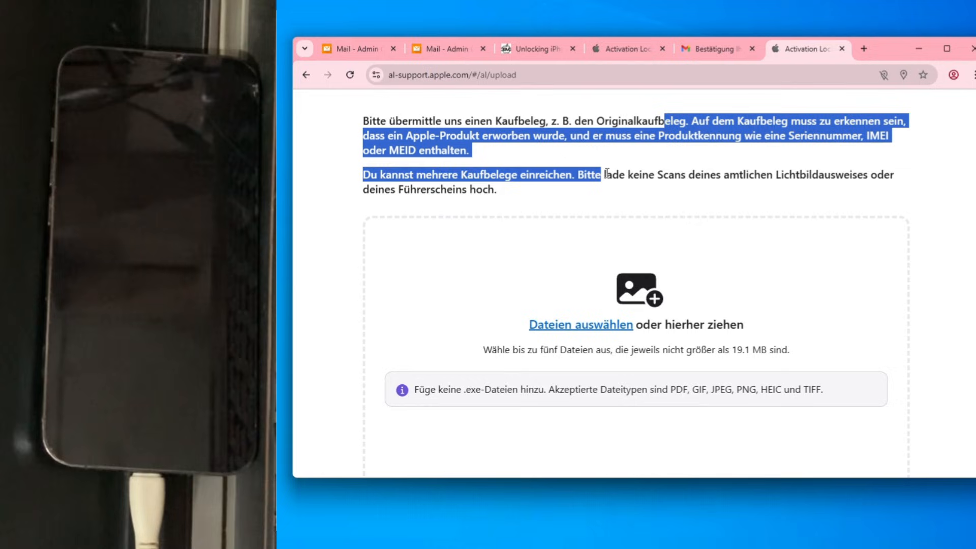
{"action": "scroll", "scroll_direction": "down", "scroll_amount": 3}
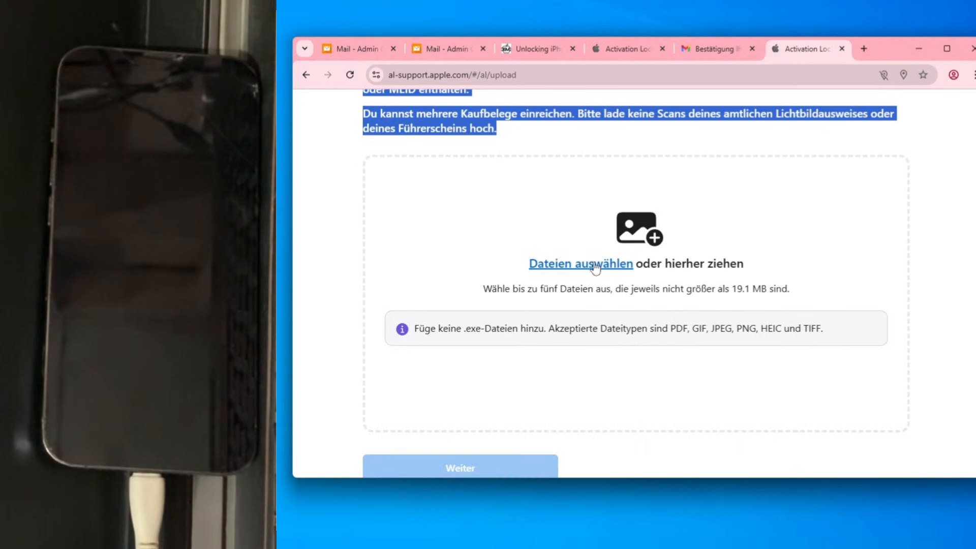
{"action": "left_click", "coordinate": [445, 49]}
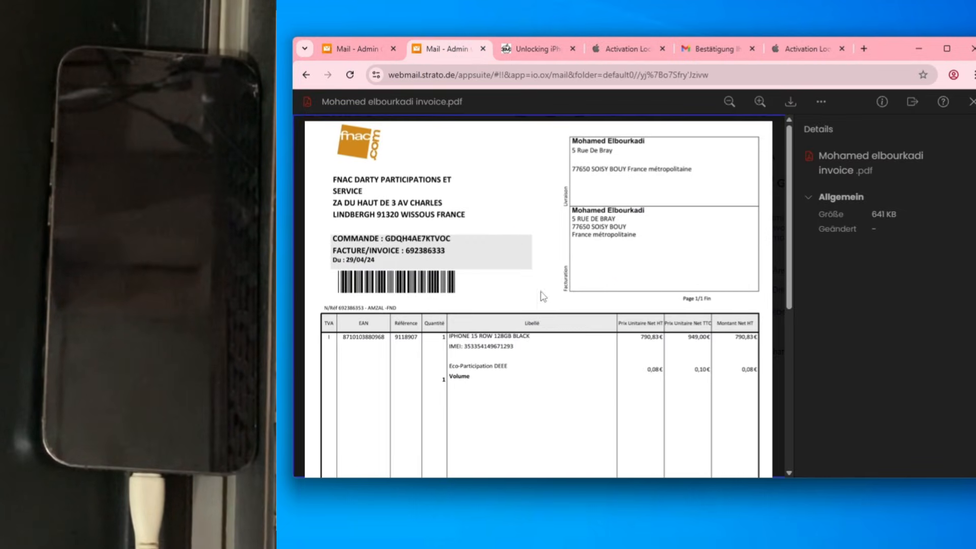
{"action": "left_click", "coordinate": [803, 48]}
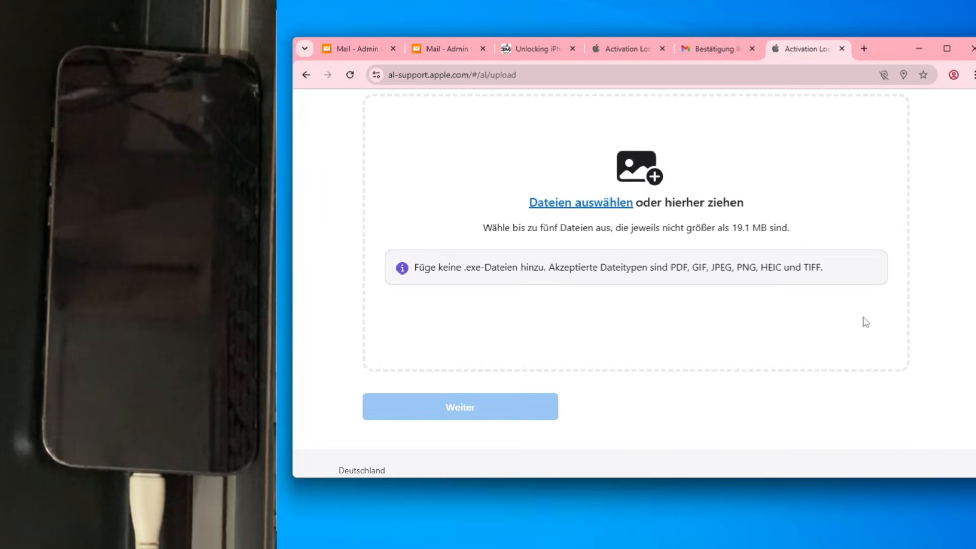
{"action": "mouse_move", "coordinate": [843, 49]}
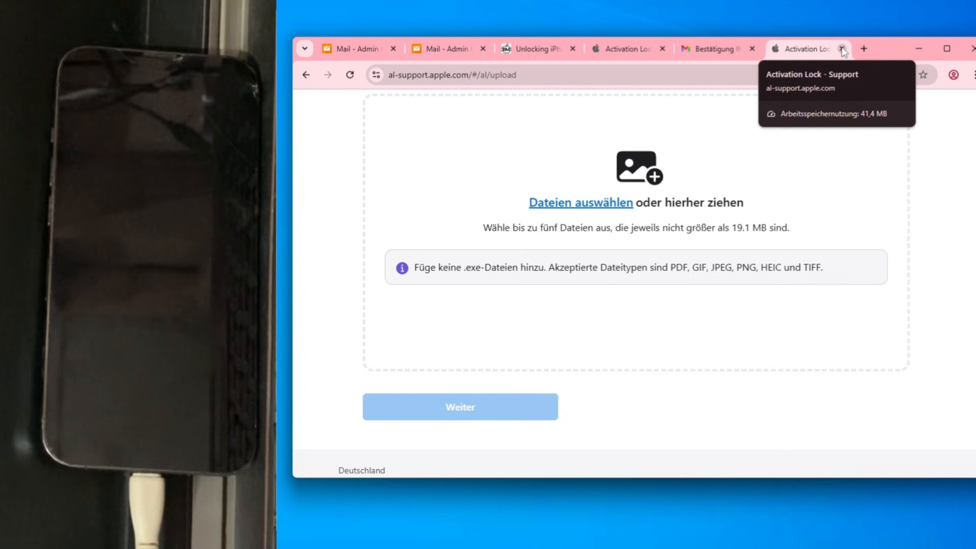
{"action": "left_click", "coordinate": [536, 48]}
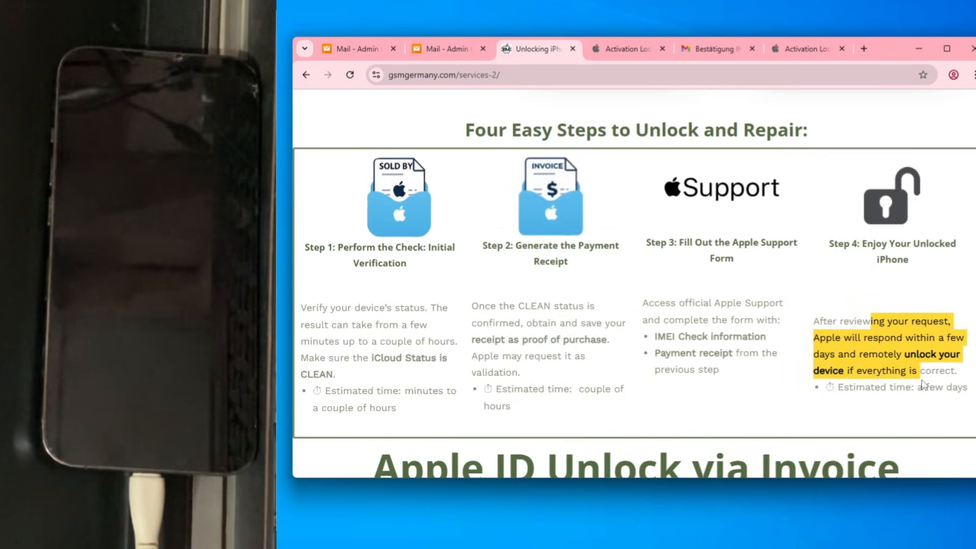
- Go to the iRemoval GSMG PRO page from the gsmgermany.com navigation bar
{"action": "scroll", "scroll_direction": "up", "scroll_amount": 3}
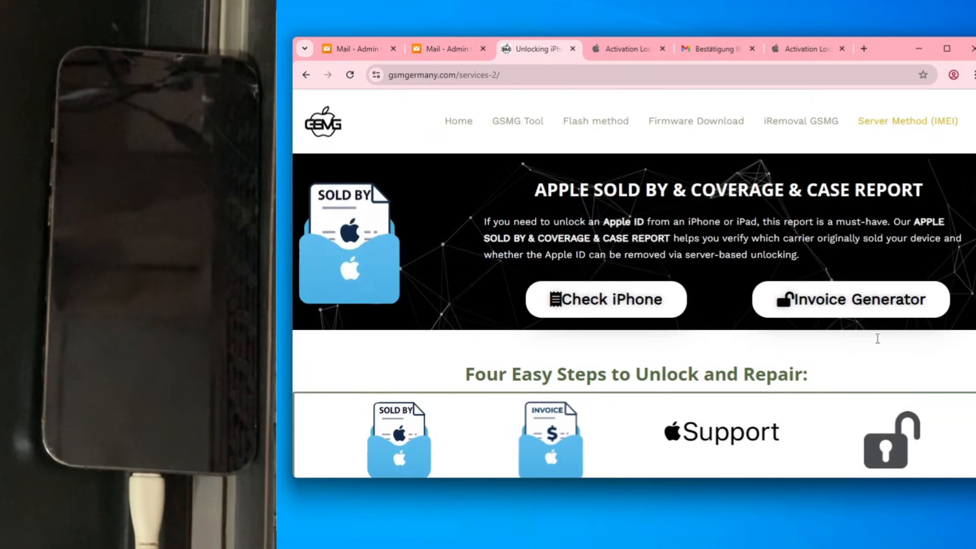
{"action": "mouse_move", "coordinate": [696, 121]}
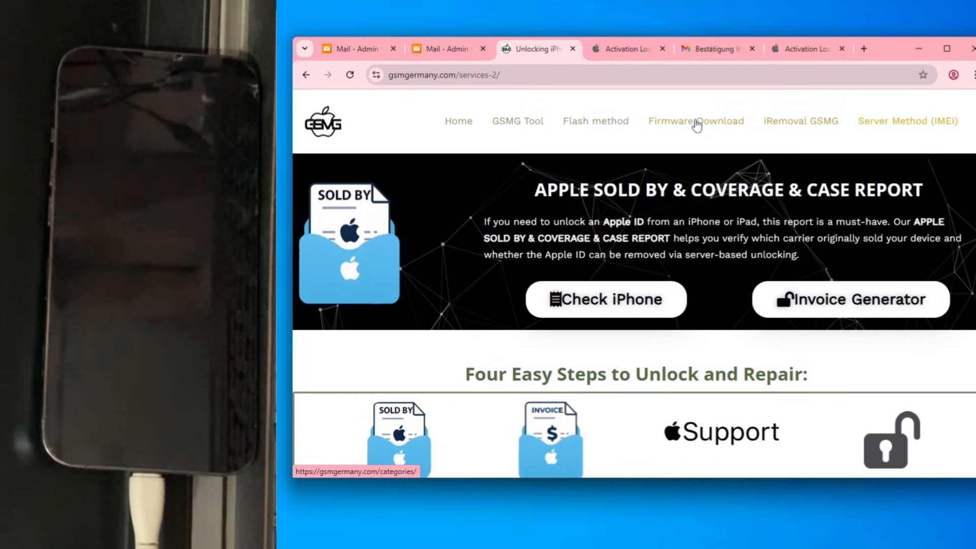
{"action": "left_click", "coordinate": [801, 121]}
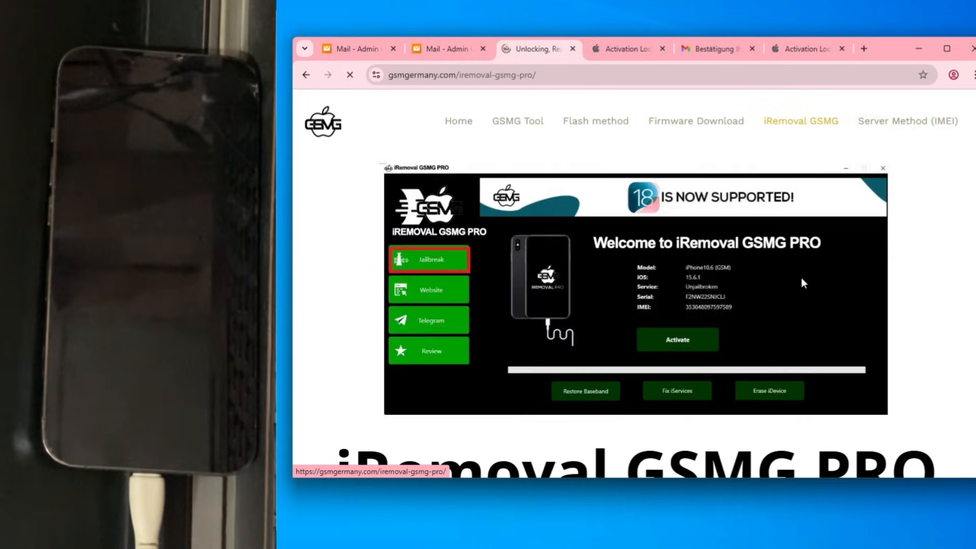
{"action": "scroll", "scroll_direction": "down", "scroll_amount": 3}
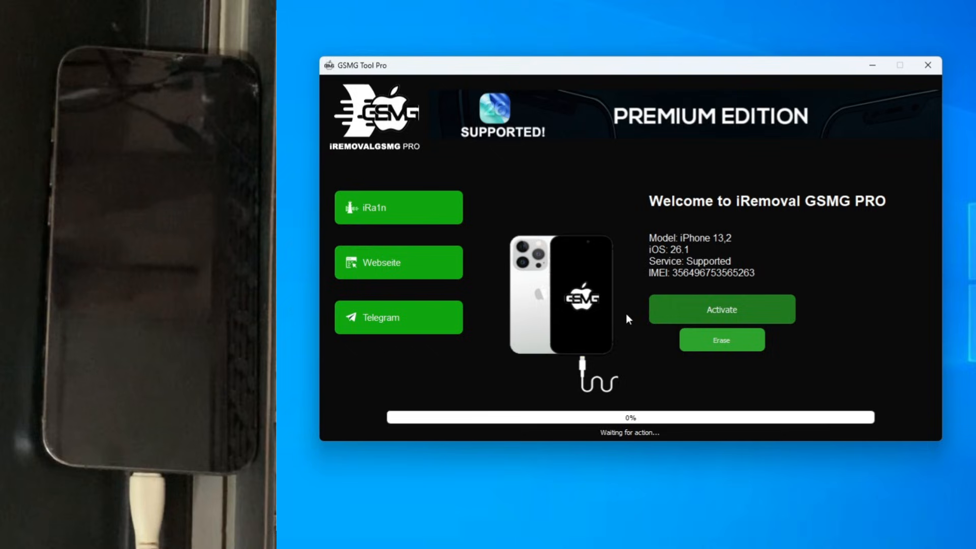
{"action": "mouse_move", "coordinate": [721, 309]}
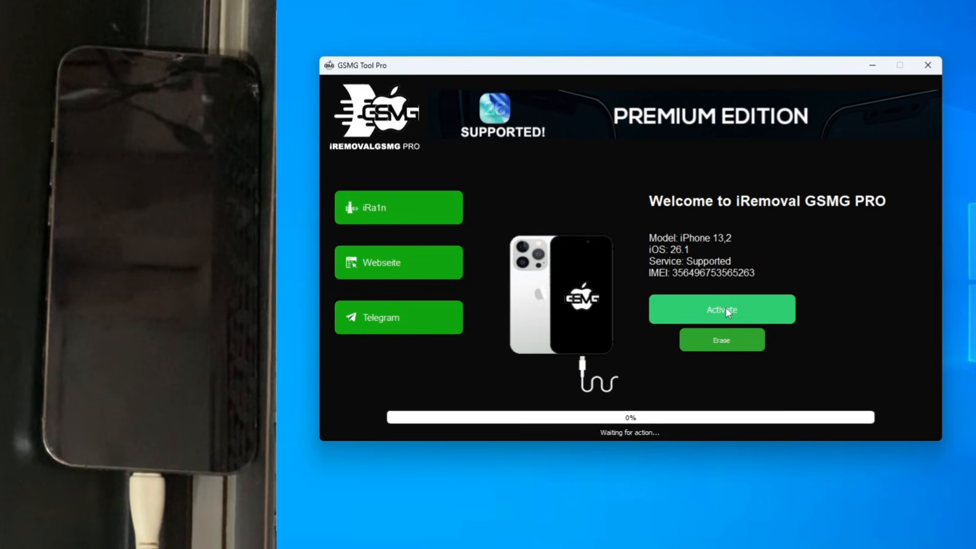
- Start activation of the connected iPhone 13 Pro on iOS 26.1 in GSMG Tool Pro
{"action": "left_click", "coordinate": [722, 310]}
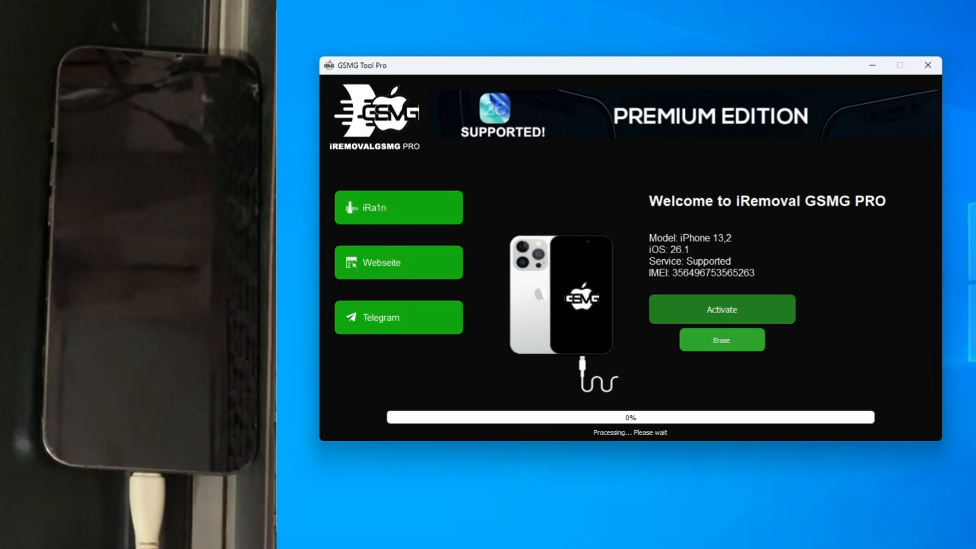